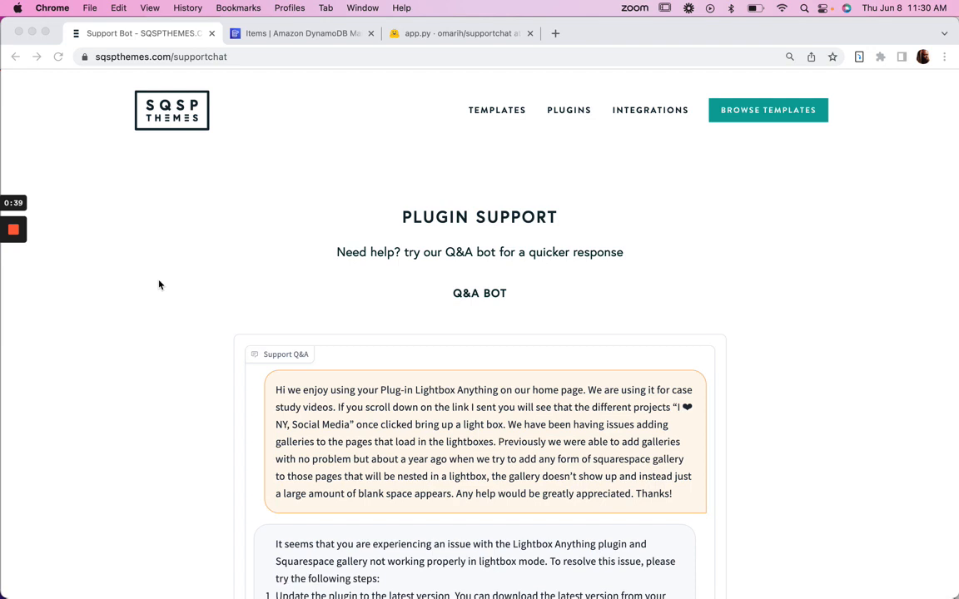
Step: Read through the bot's answer and highlight the order Download URL phrase
{"action": "scroll", "scroll_direction": "down", "scroll_amount": 3}
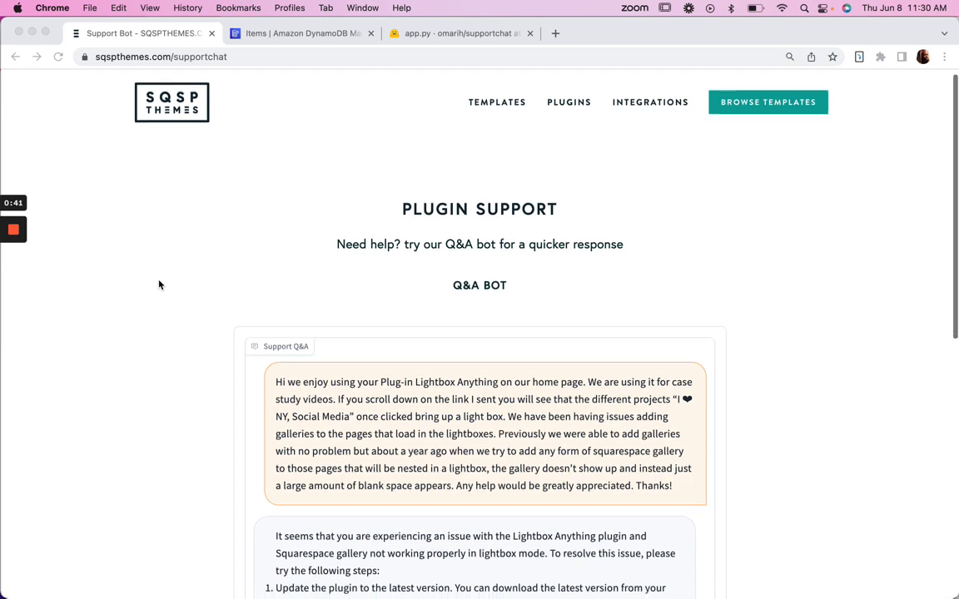
{"action": "scroll", "scroll_direction": "down", "scroll_amount": 3}
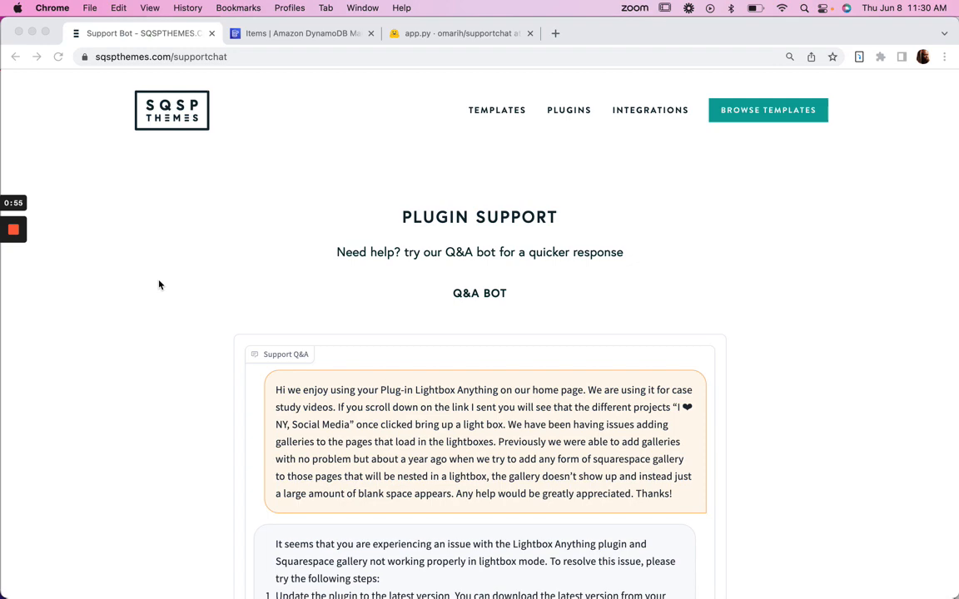
{"action": "scroll", "scroll_direction": "down", "scroll_amount": 3}
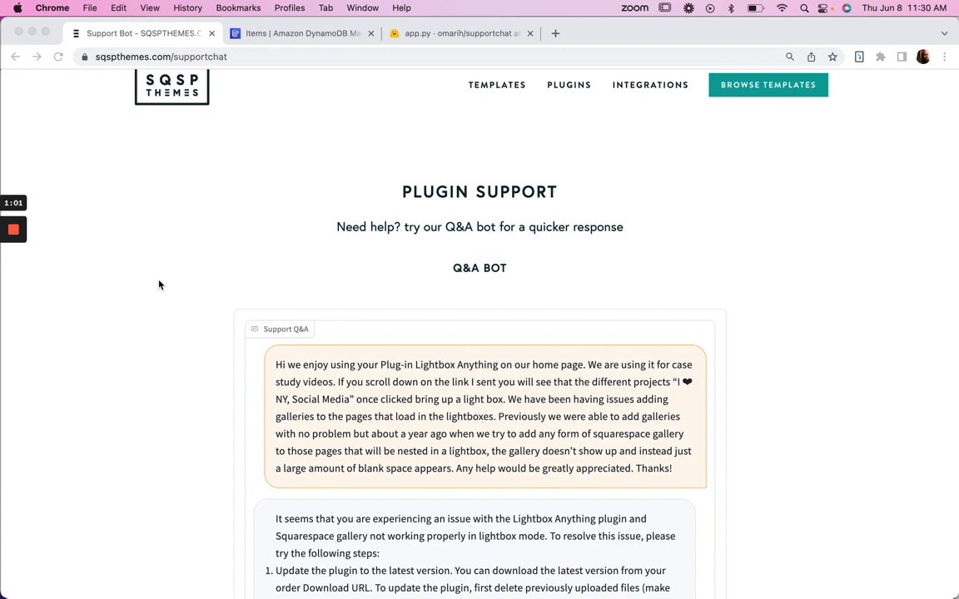
{"action": "scroll", "scroll_direction": "down", "scroll_amount": 3}
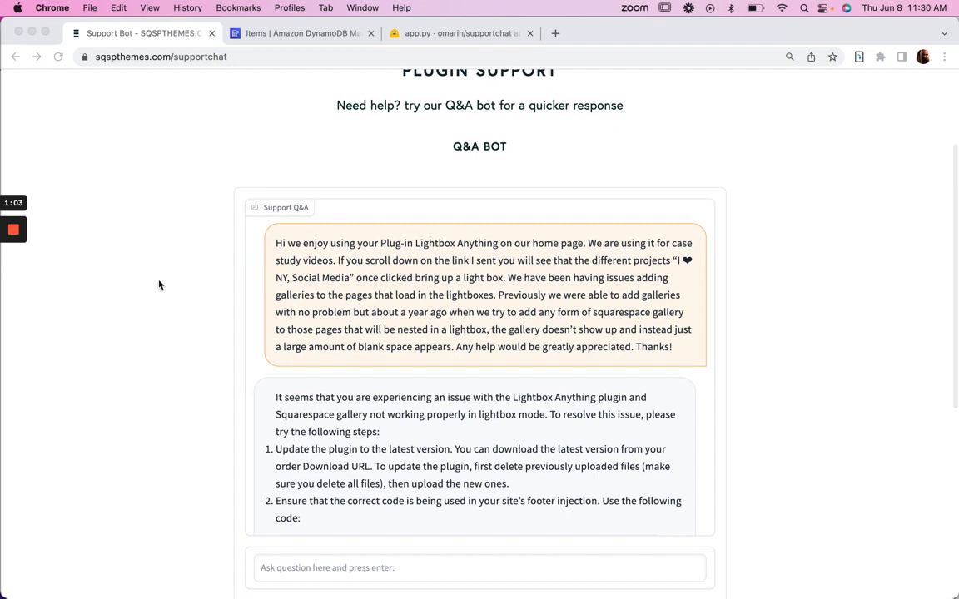
{"action": "mouse_move", "coordinate": [363, 297]}
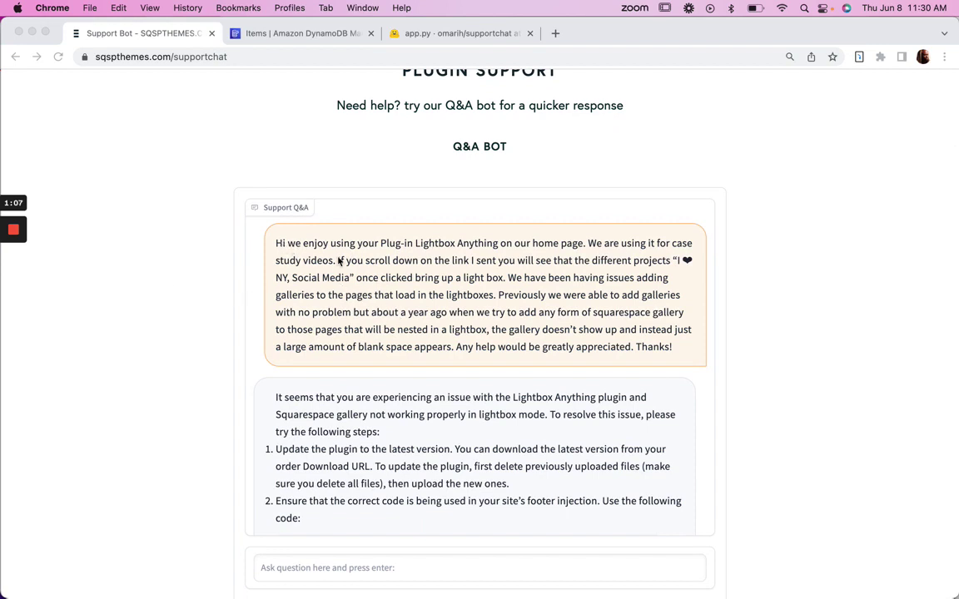
{"action": "mouse_move", "coordinate": [323, 250]}
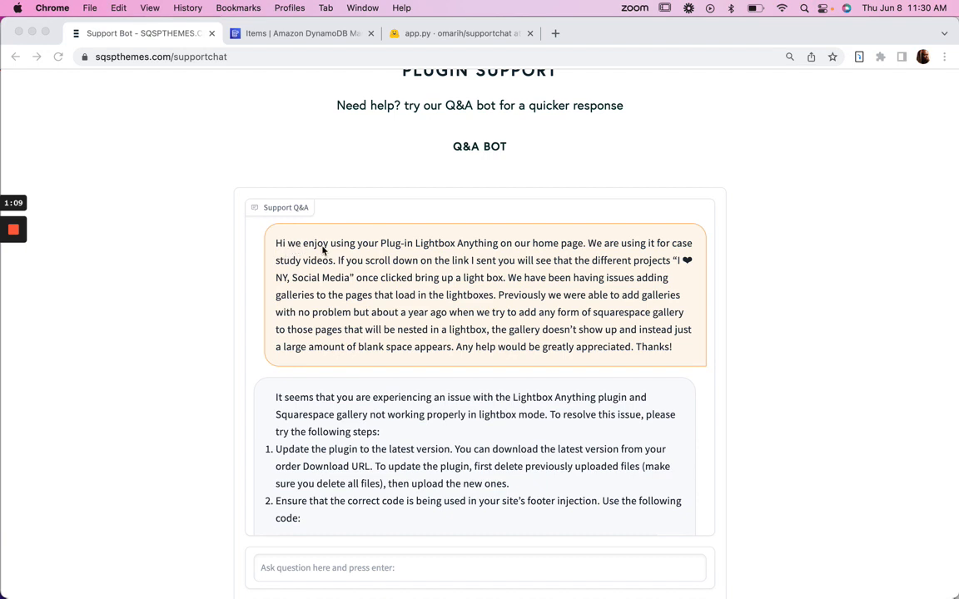
{"action": "mouse_move", "coordinate": [519, 265]}
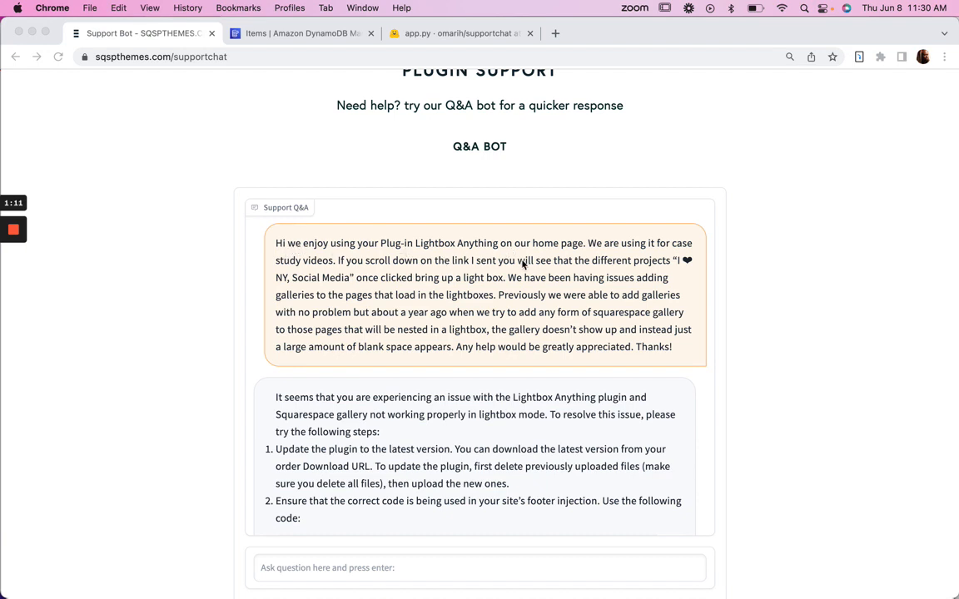
{"action": "mouse_move", "coordinate": [436, 285]}
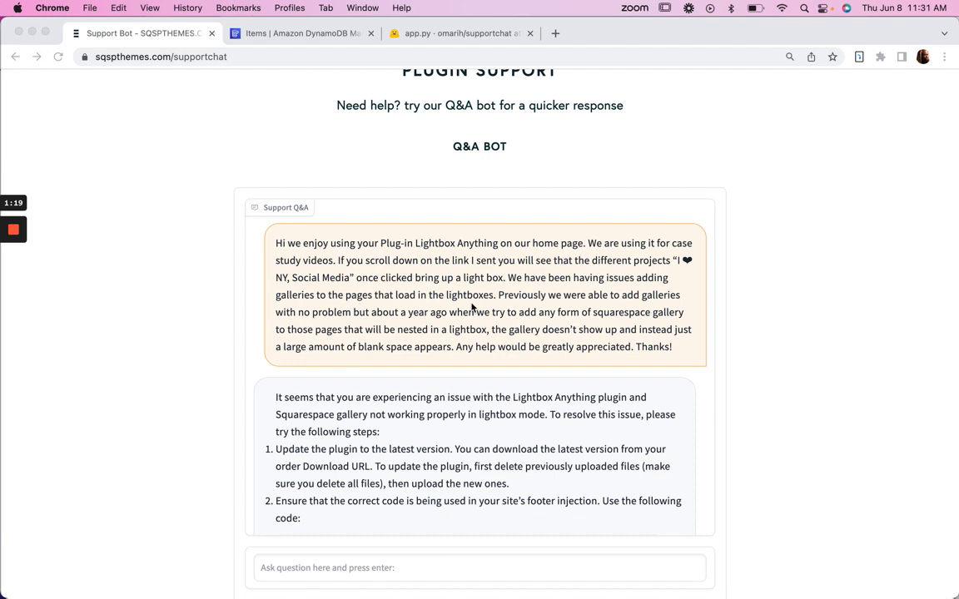
{"action": "mouse_move", "coordinate": [323, 323]}
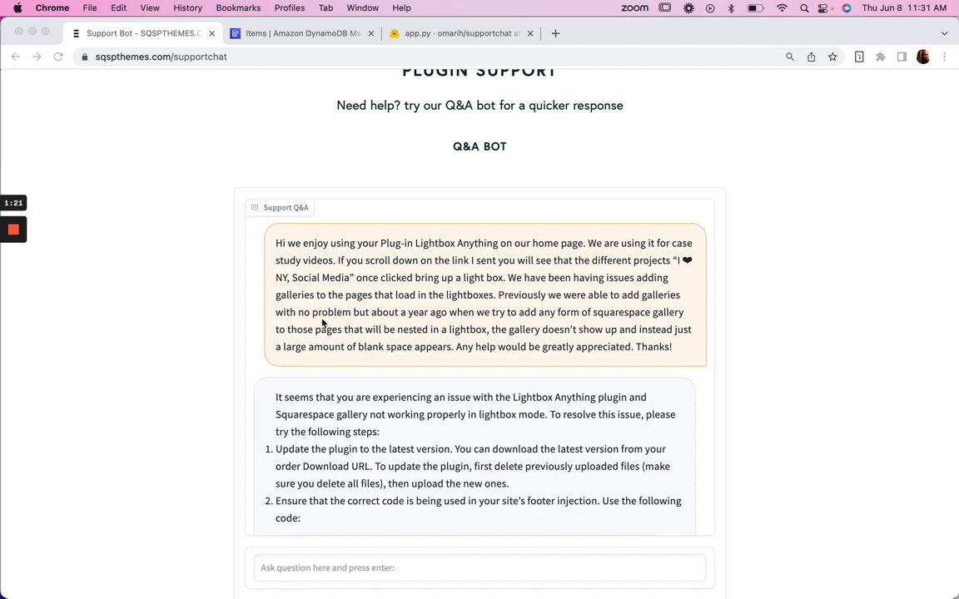
{"action": "mouse_move", "coordinate": [466, 317]}
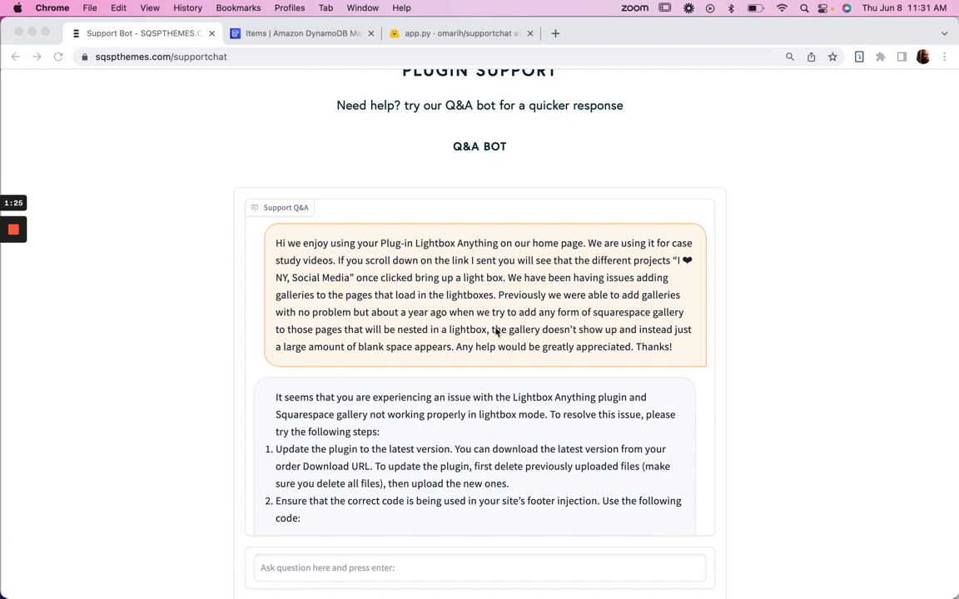
{"action": "mouse_move", "coordinate": [479, 340]}
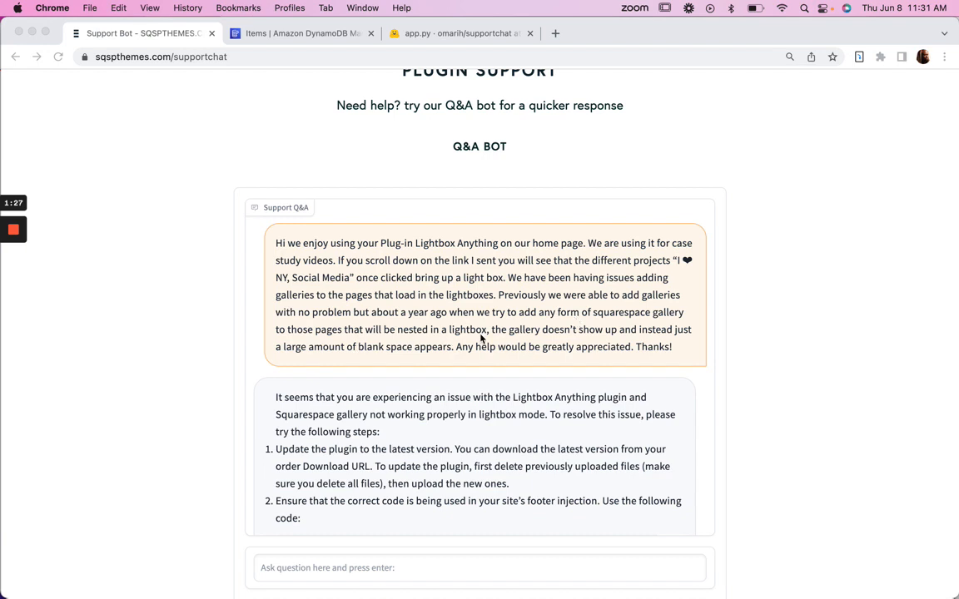
{"action": "mouse_move", "coordinate": [406, 371]}
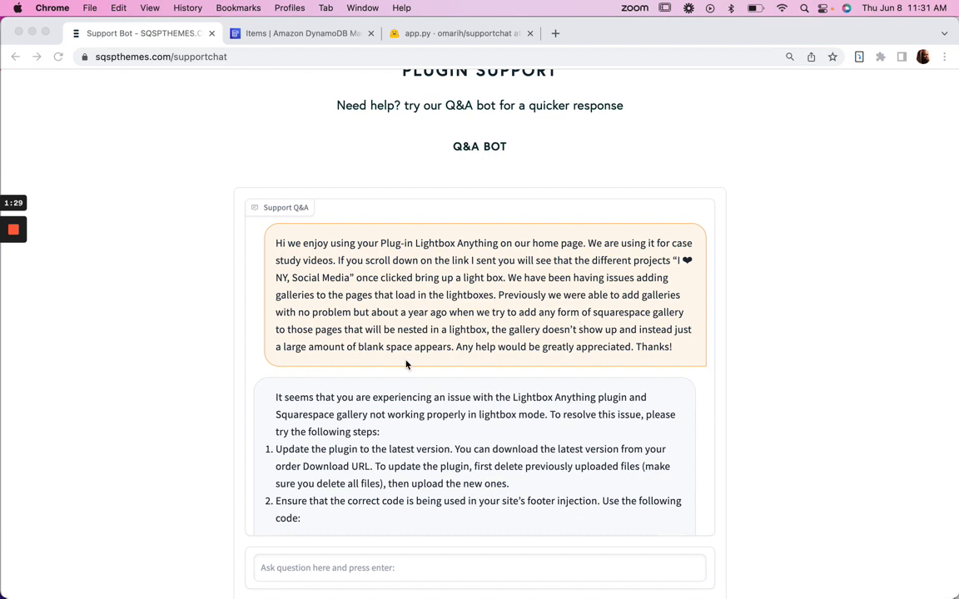
{"action": "scroll", "scroll_direction": "down", "scroll_amount": 3}
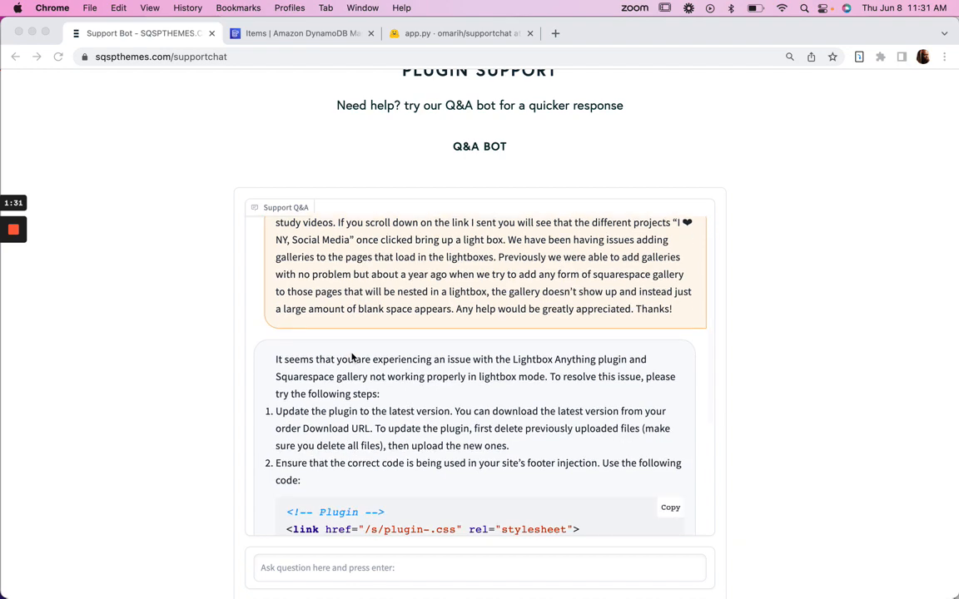
{"action": "scroll", "scroll_direction": "down", "scroll_amount": 3}
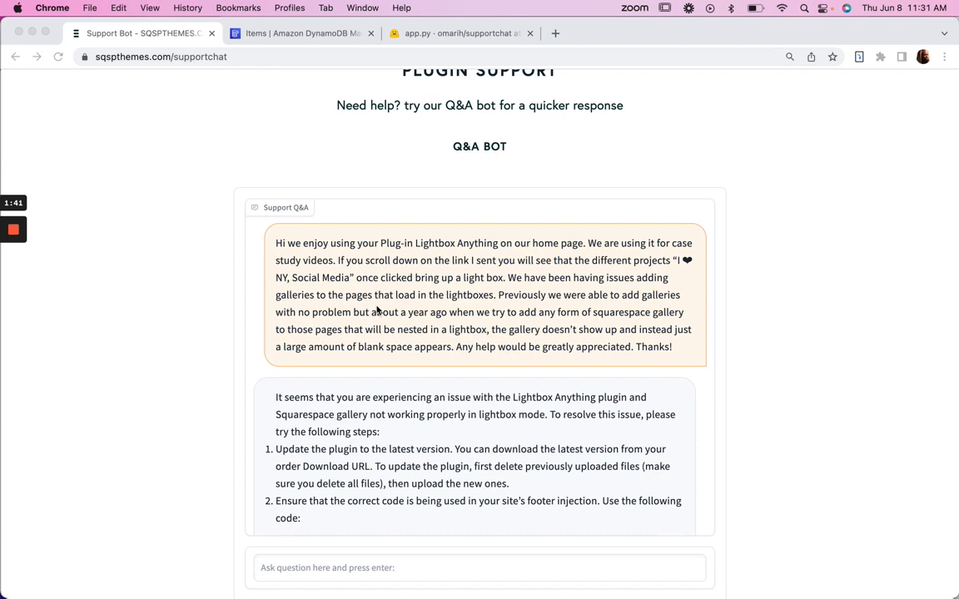
{"action": "mouse_move", "coordinate": [453, 281]}
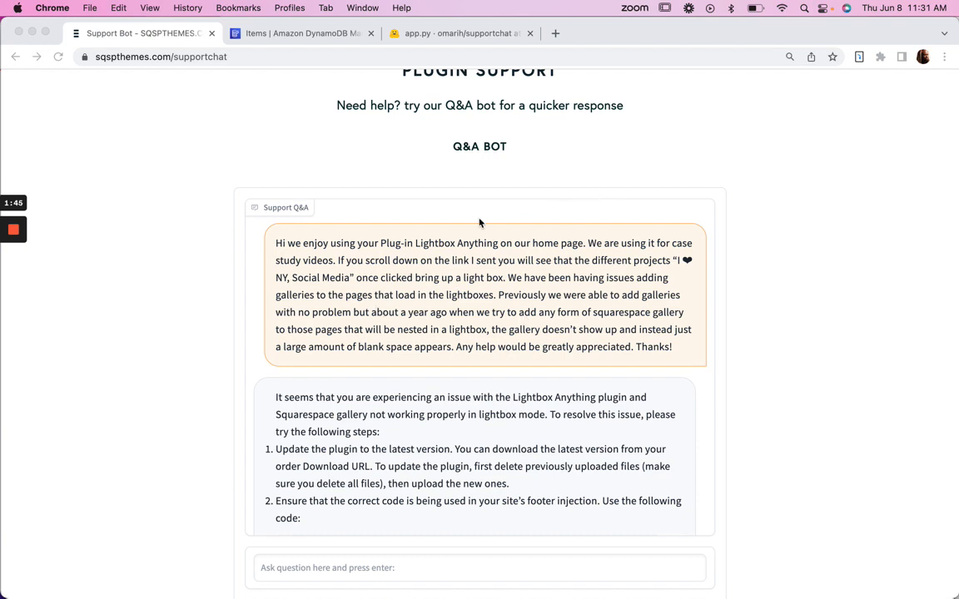
{"action": "mouse_move", "coordinate": [384, 323]}
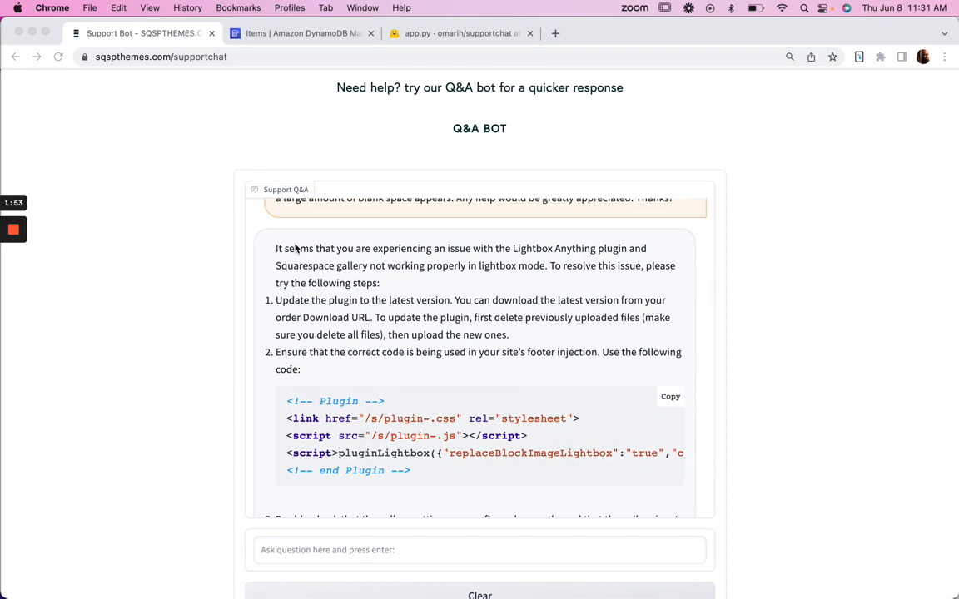
{"action": "scroll", "scroll_direction": "down", "scroll_amount": 3}
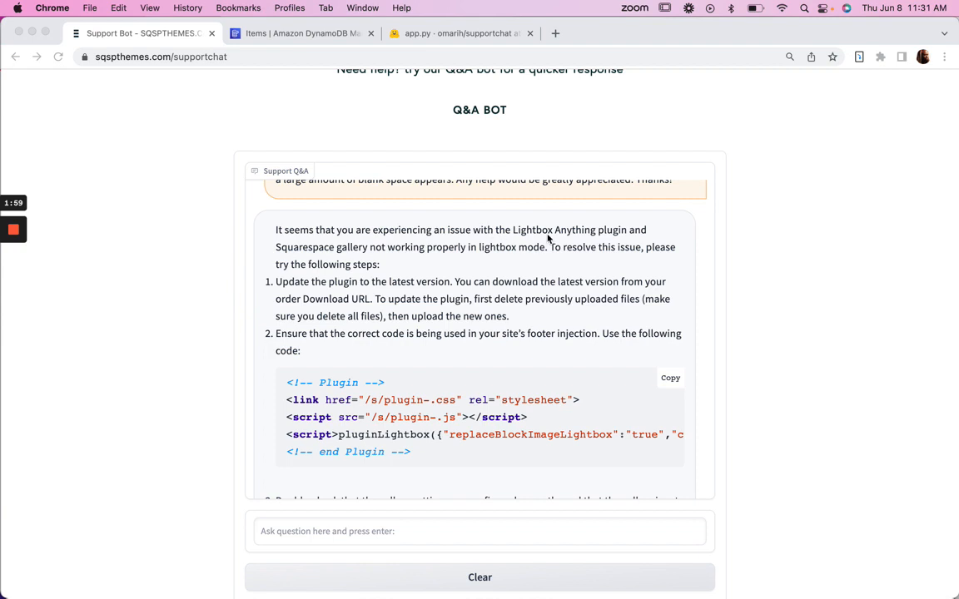
{"action": "mouse_move", "coordinate": [586, 248]}
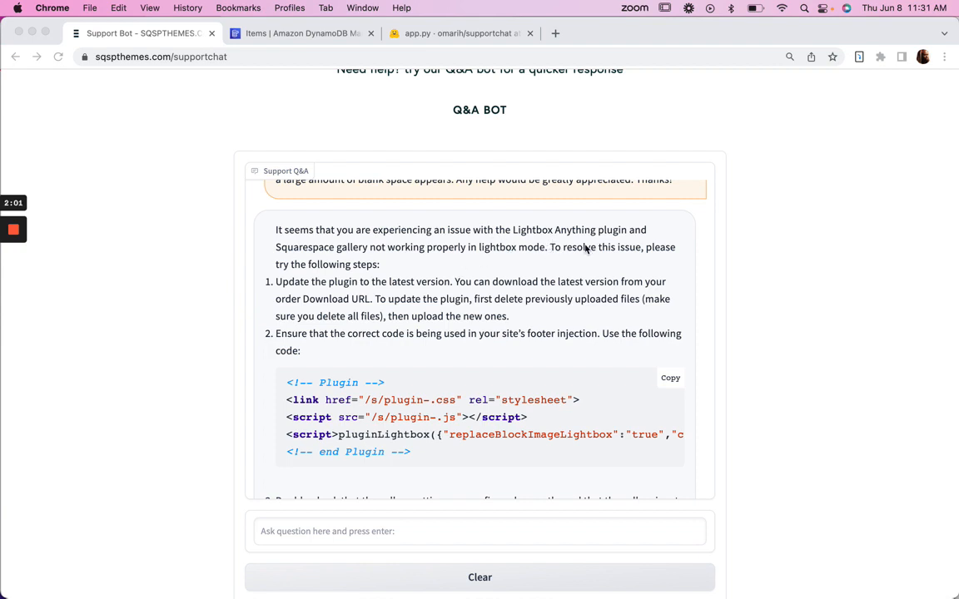
{"action": "mouse_move", "coordinate": [375, 275]}
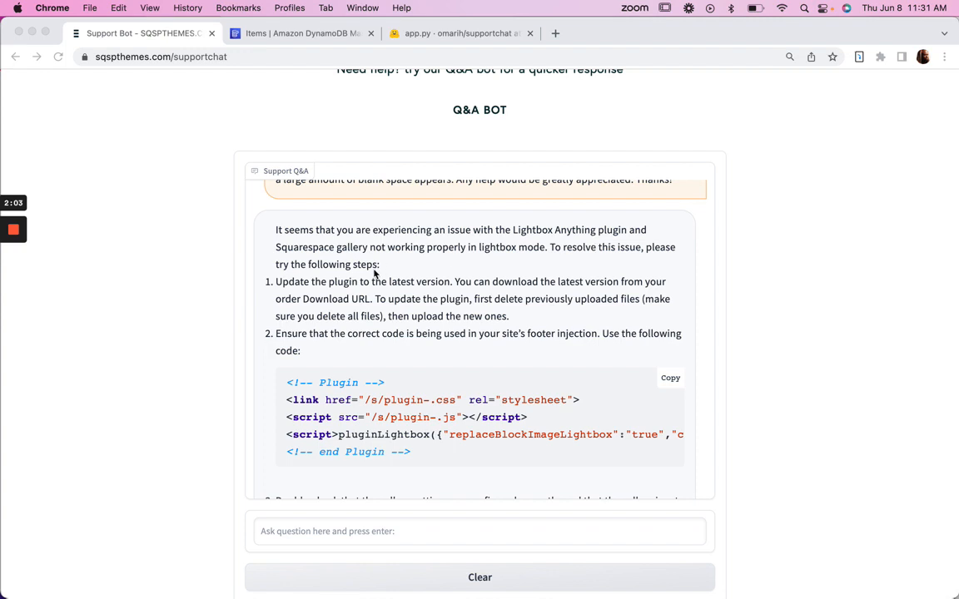
{"action": "left_click_drag", "start_coordinate": [276, 281], "coordinate": [360, 281]}
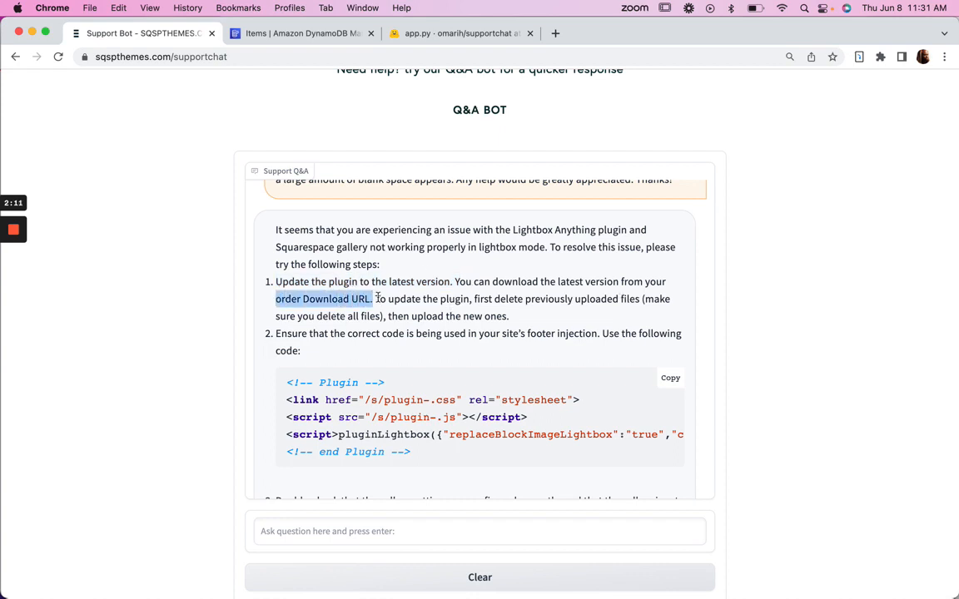
Step: Highlight the plugin-update instructions and the step about checking gallery settings
{"action": "scroll", "scroll_direction": "down", "scroll_amount": 3}
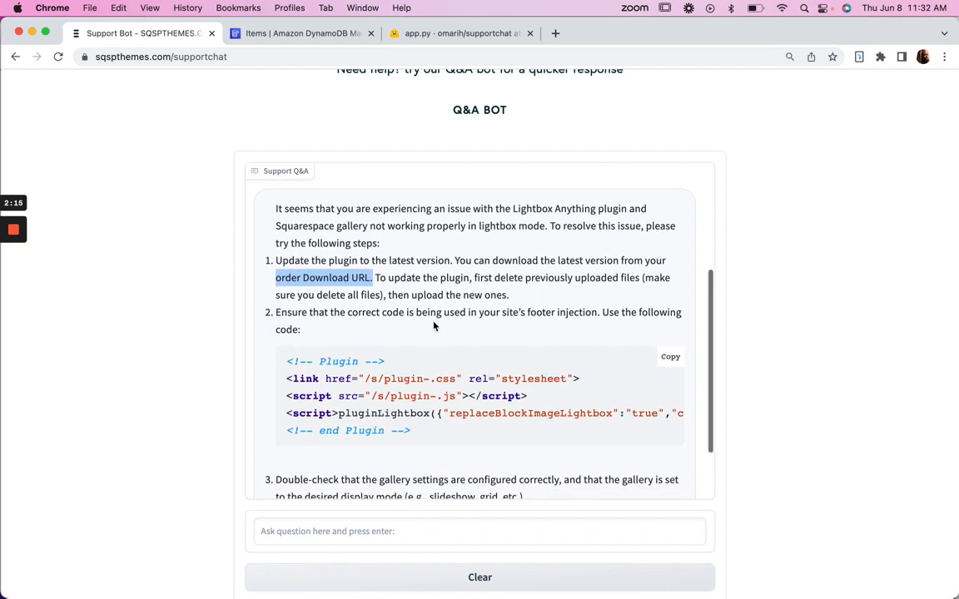
{"action": "scroll", "scroll_direction": "down", "scroll_amount": 3}
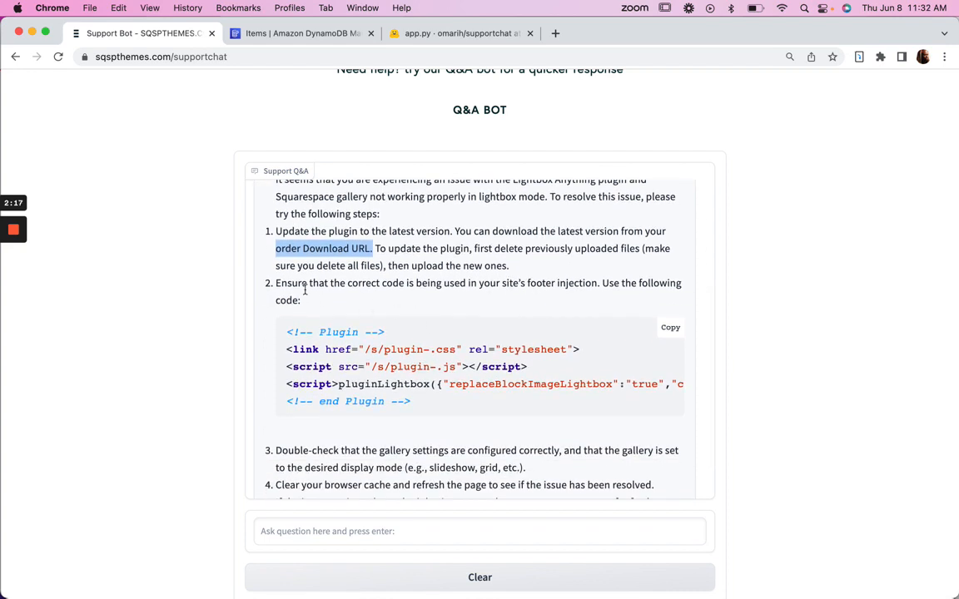
{"action": "mouse_move", "coordinate": [479, 287]}
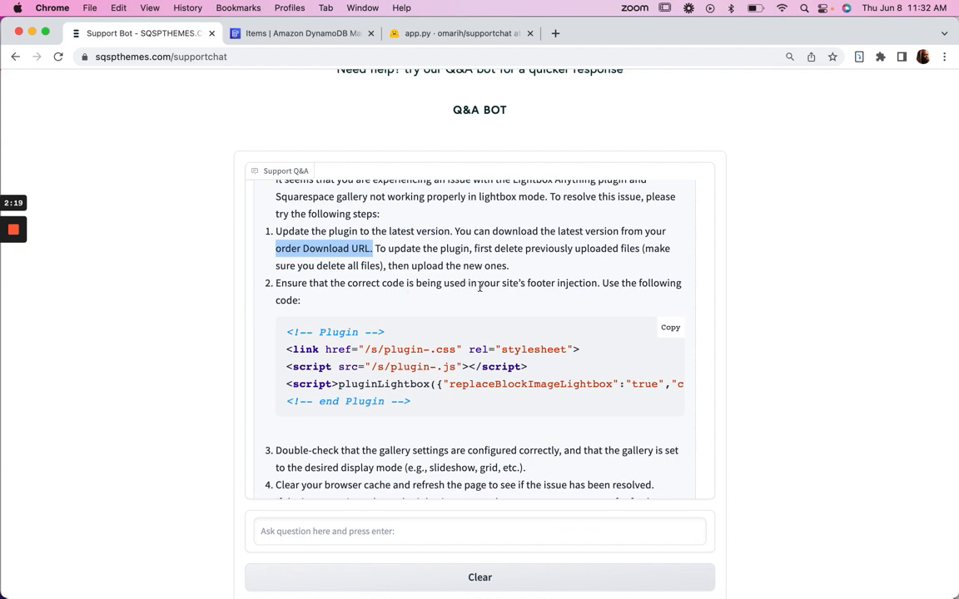
{"action": "mouse_move", "coordinate": [616, 294]}
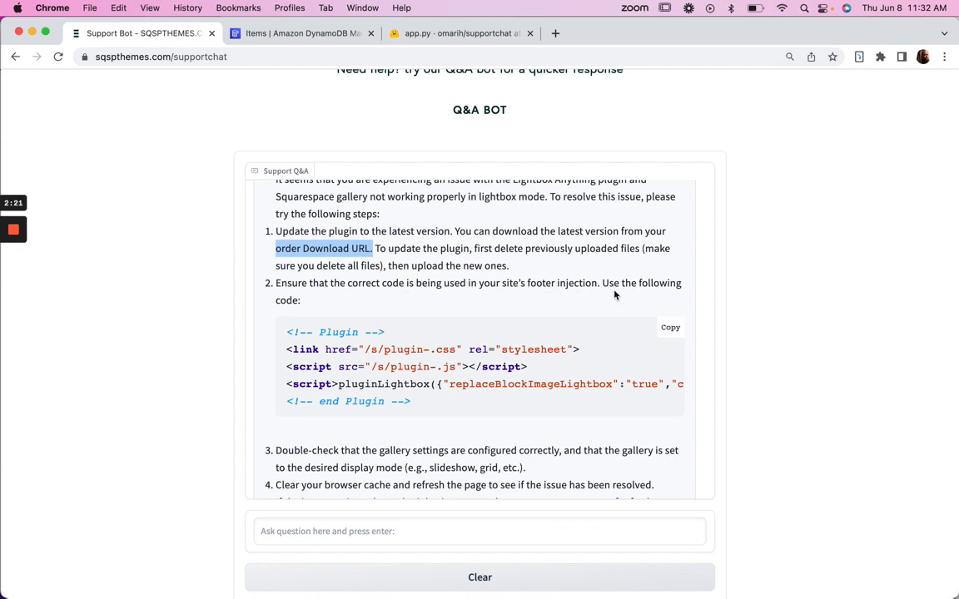
{"action": "scroll", "scroll_direction": "down", "scroll_amount": 3}
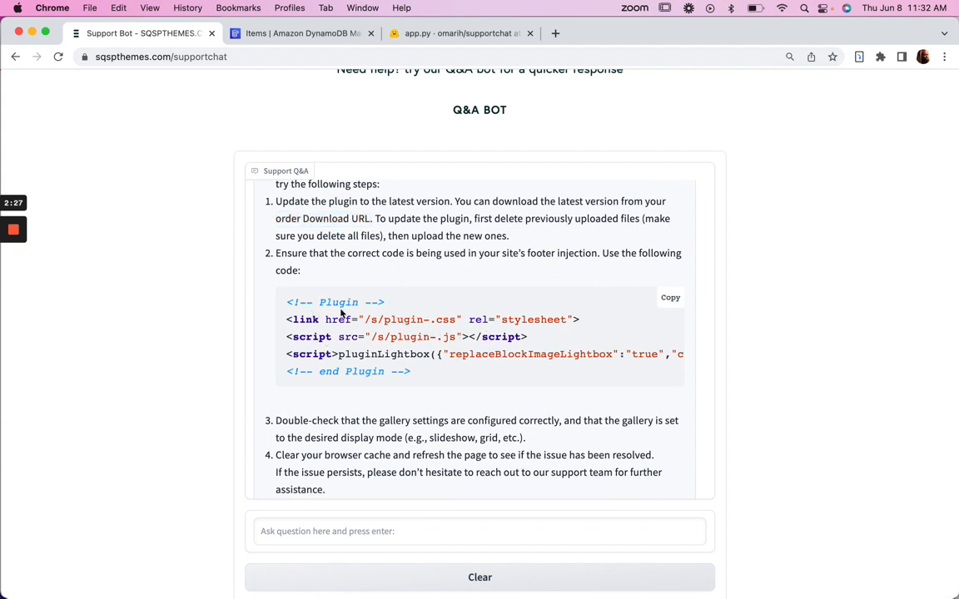
{"action": "mouse_move", "coordinate": [415, 315]}
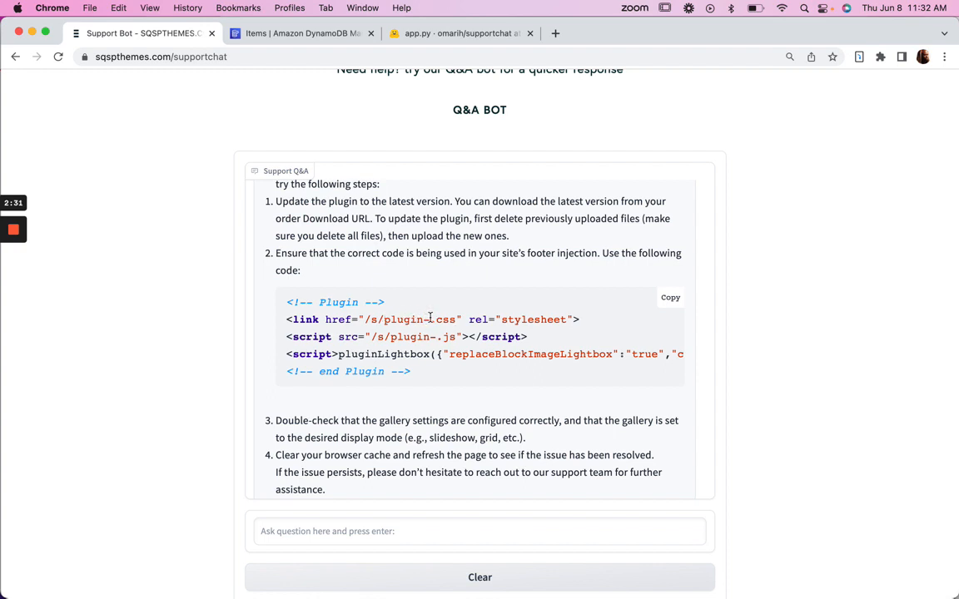
{"action": "mouse_move", "coordinate": [410, 316]}
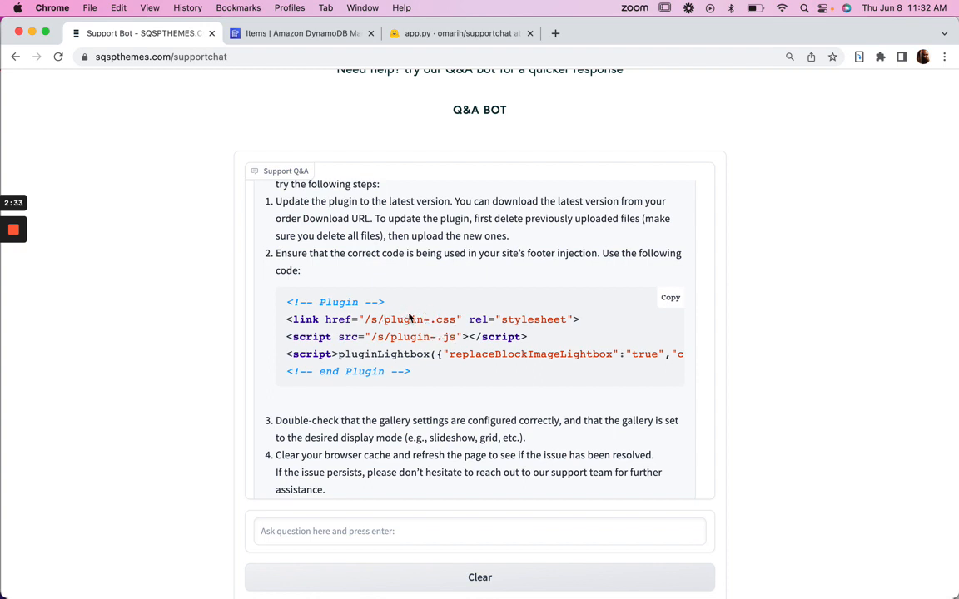
{"action": "scroll", "scroll_direction": "down", "scroll_amount": 3}
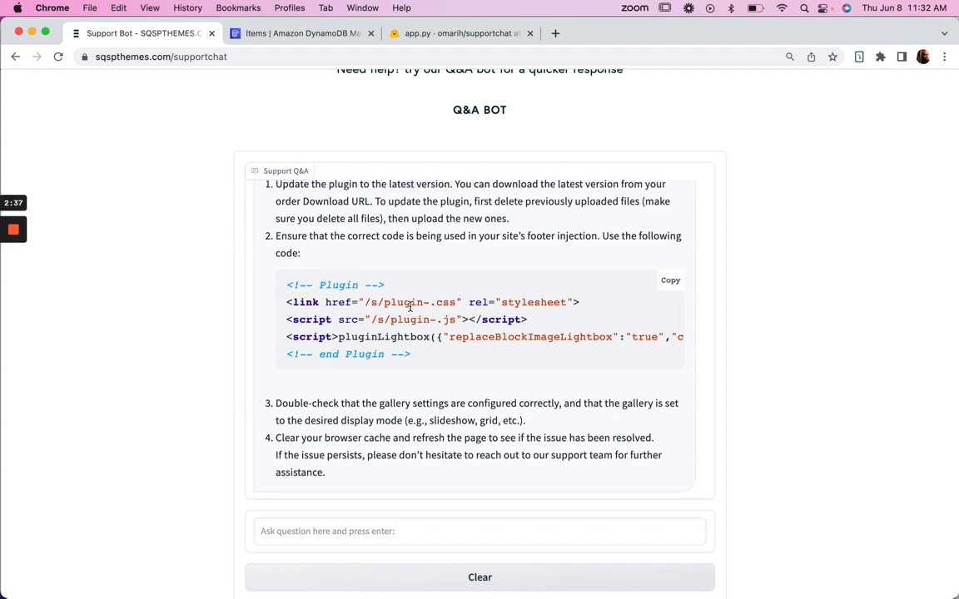
{"action": "scroll", "scroll_direction": "down", "scroll_amount": 3}
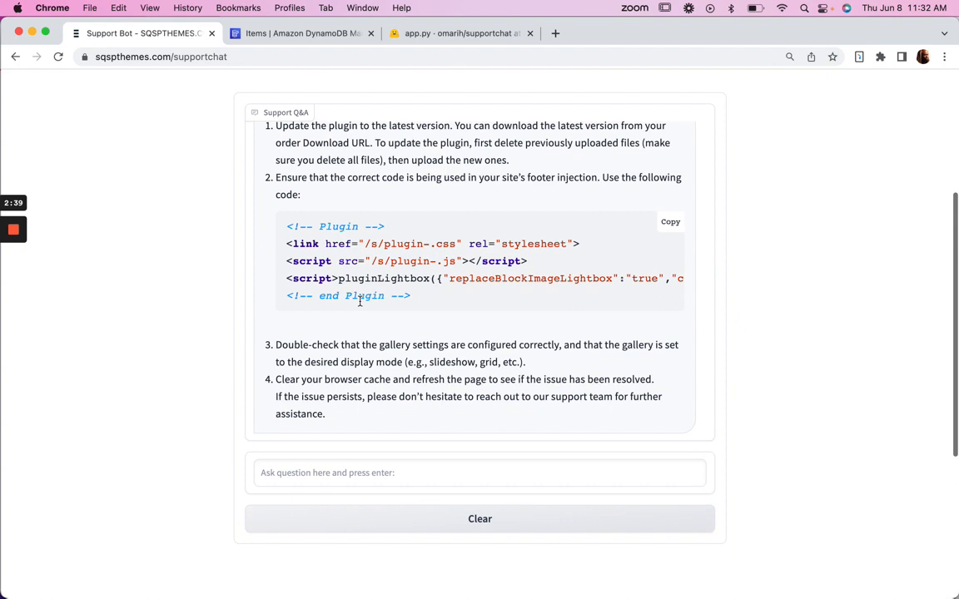
{"action": "mouse_move", "coordinate": [459, 344]}
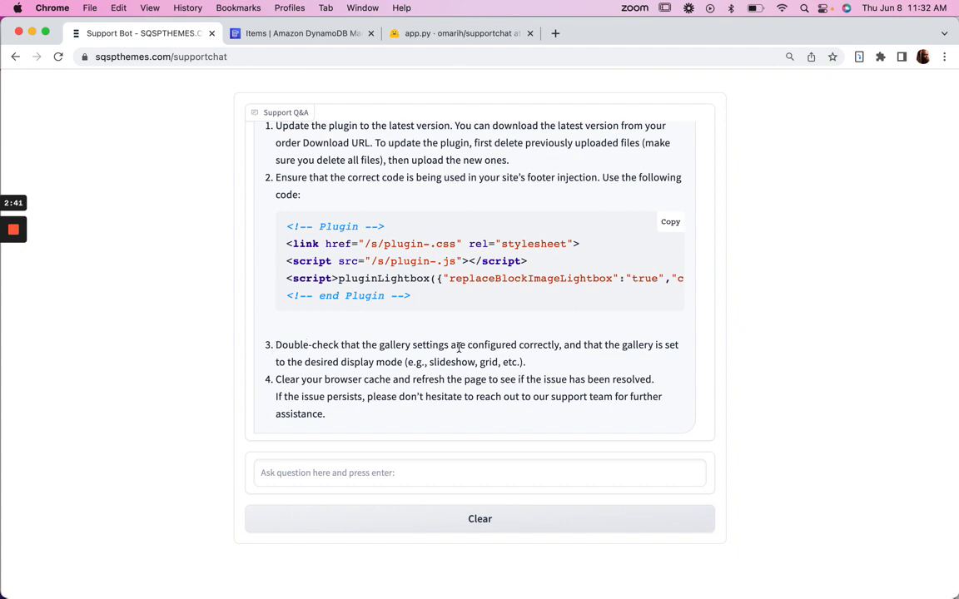
{"action": "mouse_move", "coordinate": [579, 360]}
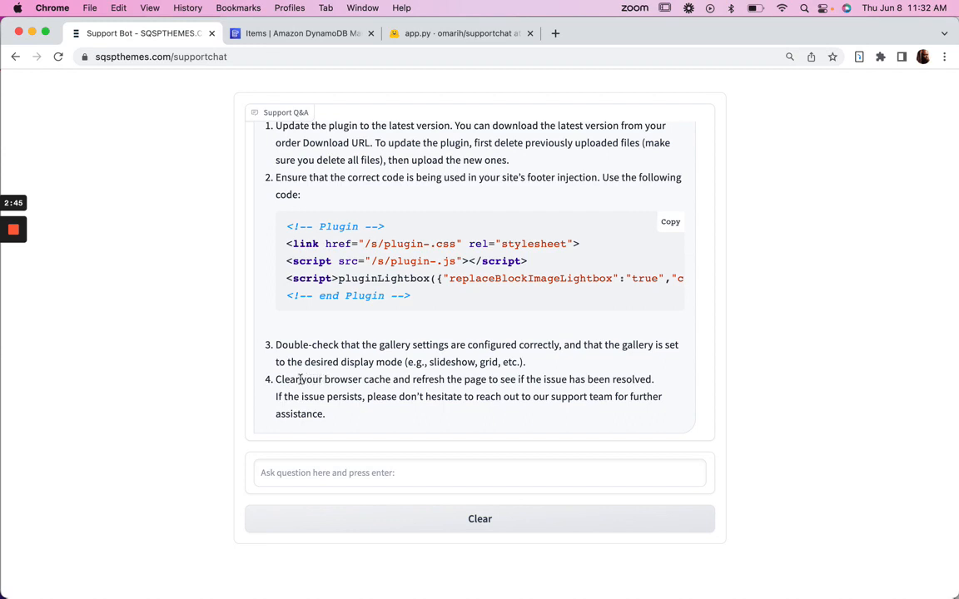
{"action": "mouse_move", "coordinate": [416, 406]}
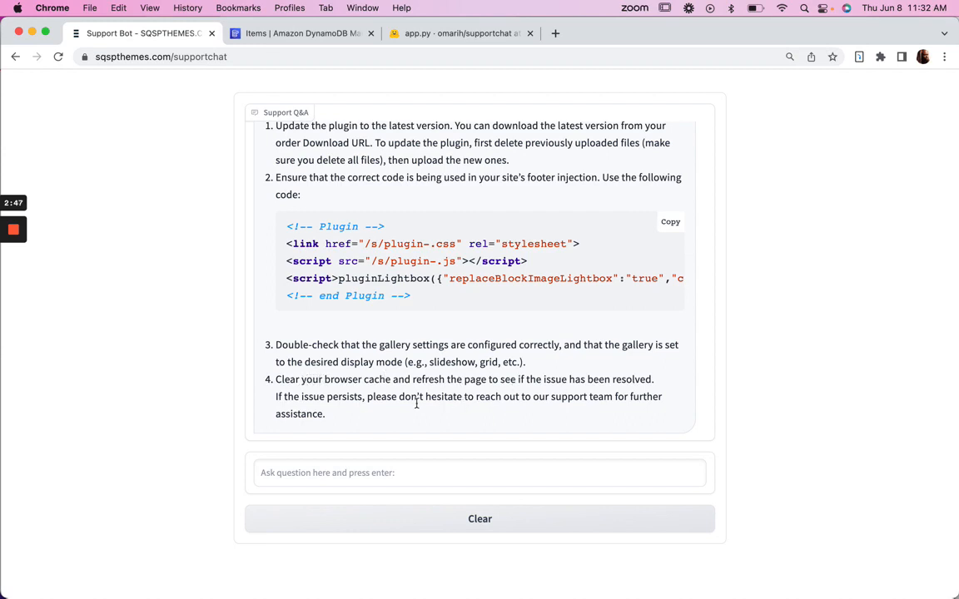
{"action": "mouse_move", "coordinate": [353, 416]}
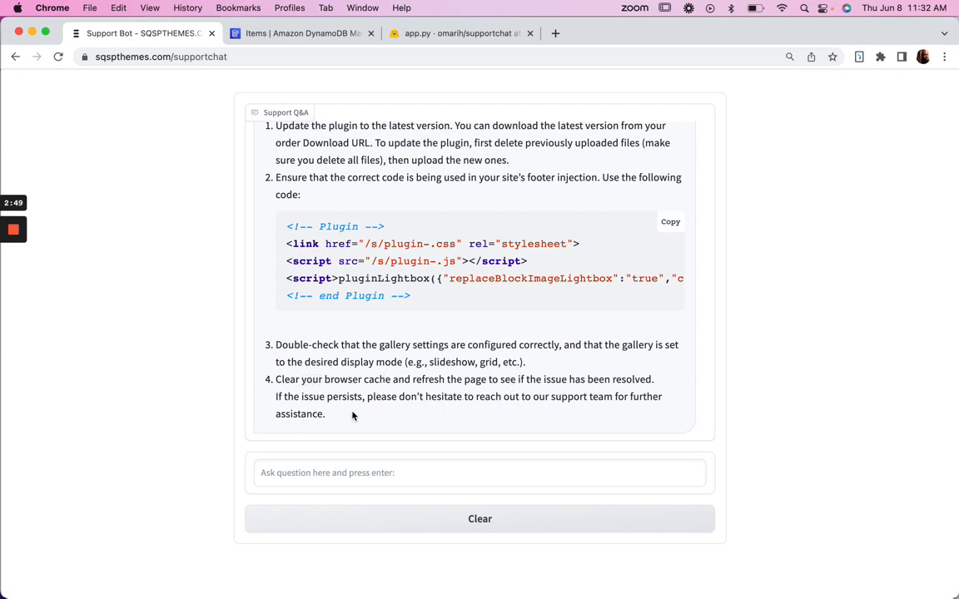
{"action": "left_click_drag", "start_coordinate": [296, 396], "coordinate": [400, 396]}
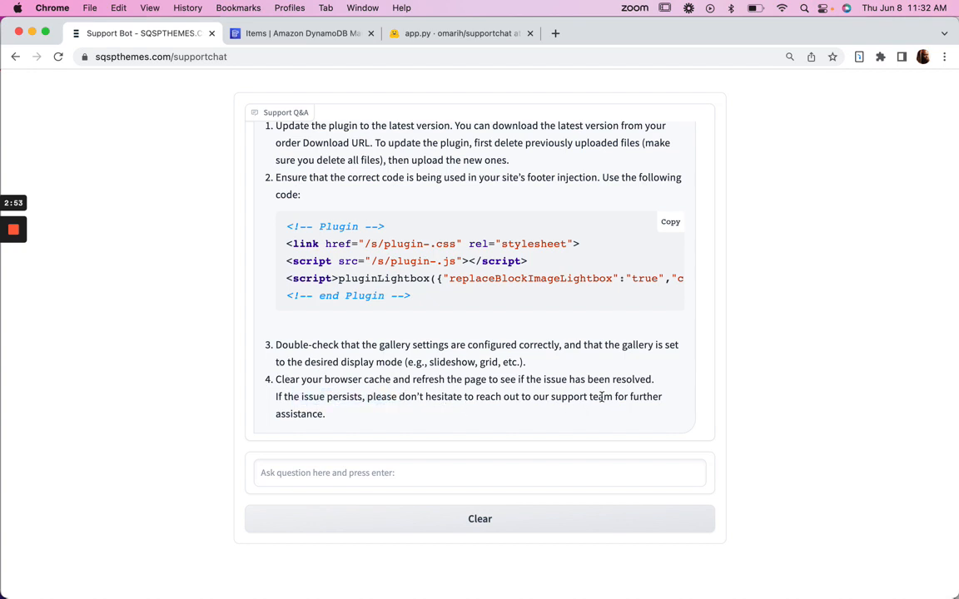
{"action": "mouse_move", "coordinate": [331, 406]}
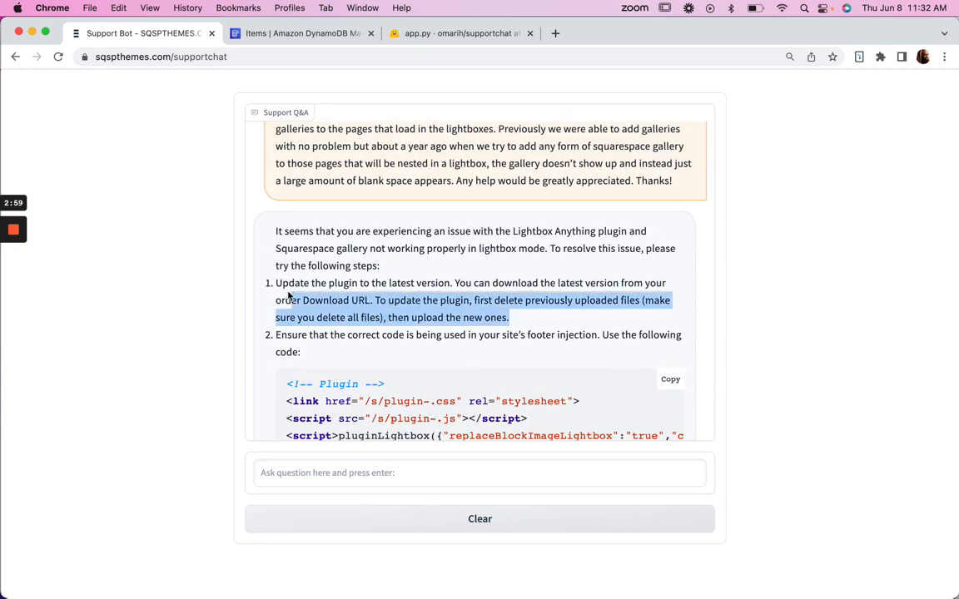
{"action": "scroll", "scroll_direction": "down", "scroll_amount": 3}
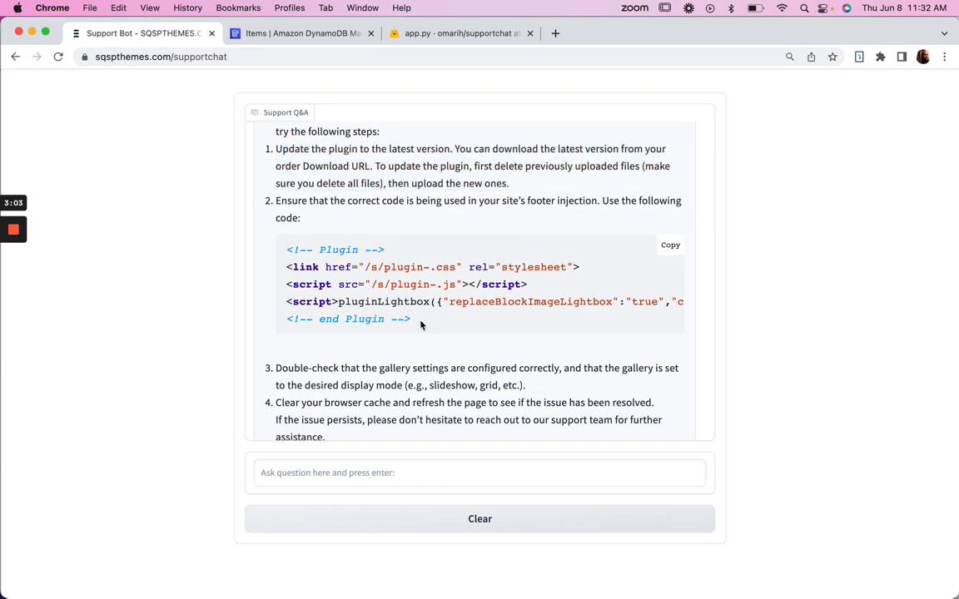
{"action": "mouse_move", "coordinate": [383, 341]}
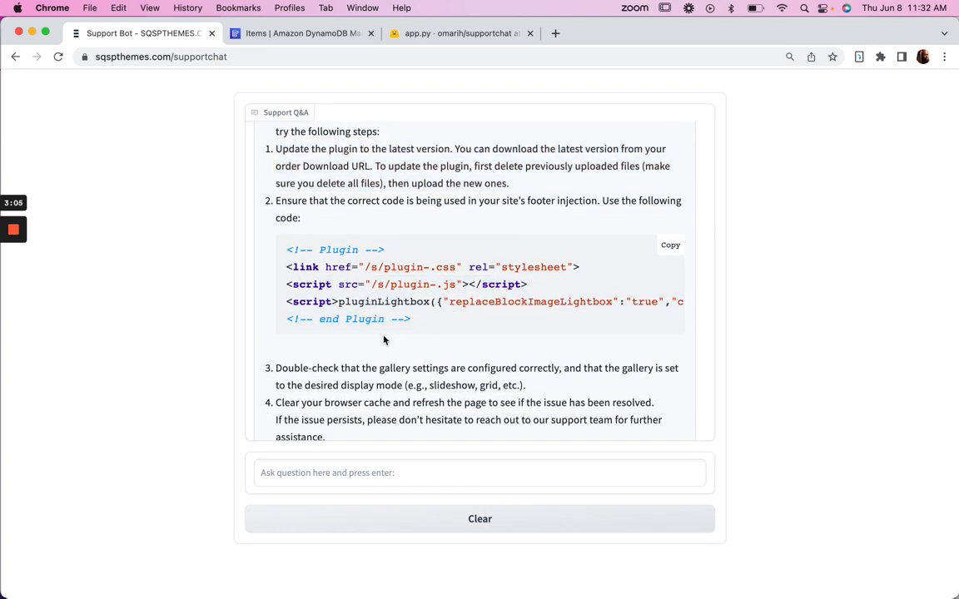
{"action": "scroll", "scroll_direction": "down", "scroll_amount": 3}
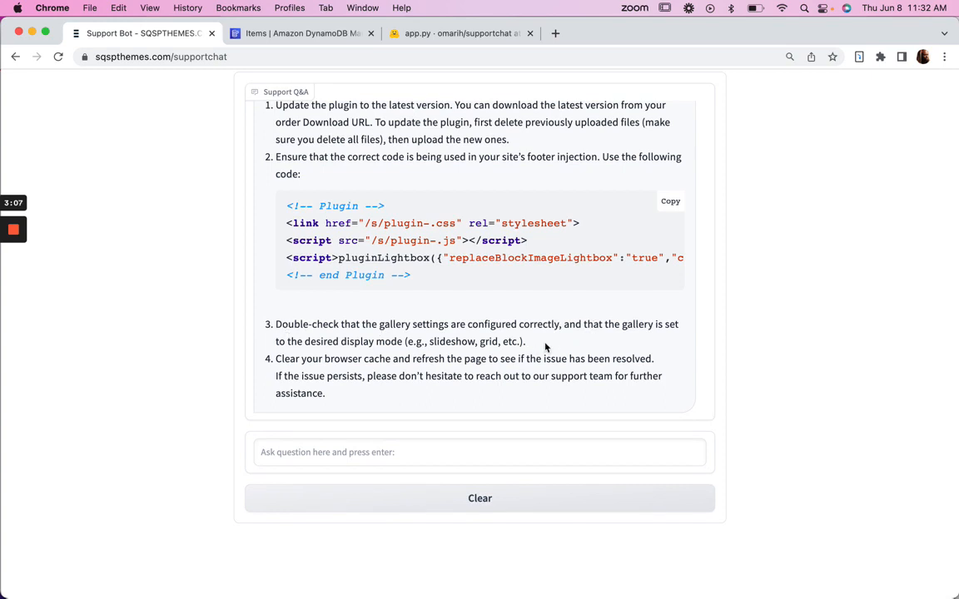
{"action": "left_click_drag", "start_coordinate": [339, 323], "coordinate": [526, 342]}
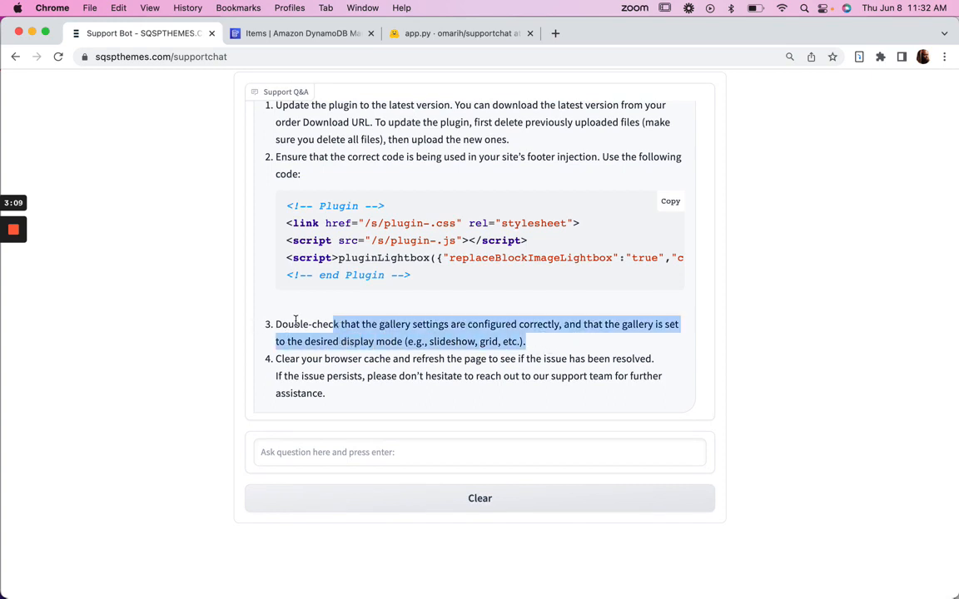
{"action": "mouse_move", "coordinate": [301, 360]}
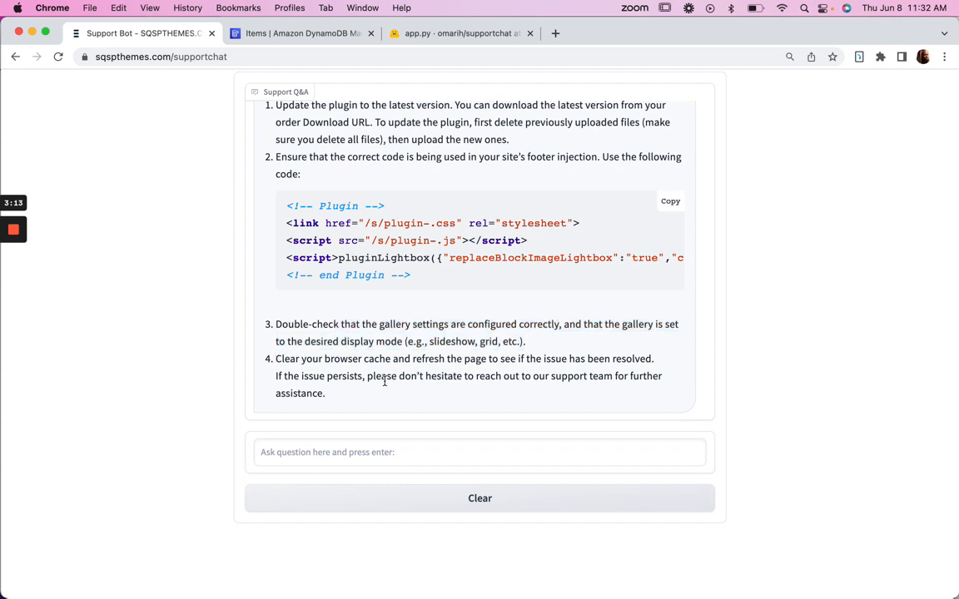
{"action": "mouse_move", "coordinate": [553, 381]}
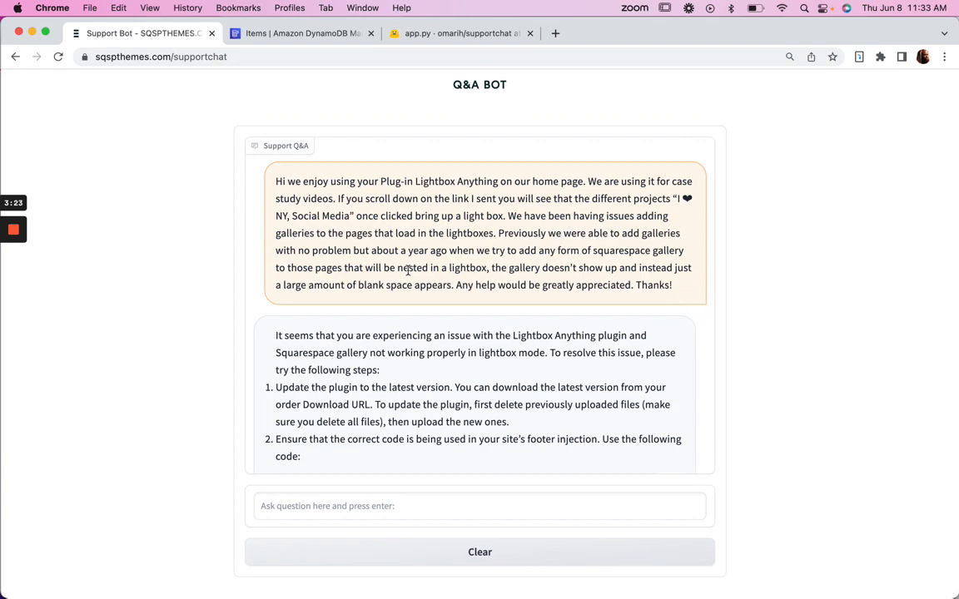
Step: In app.py, select the prompt template and pick out its context_str placeholder
{"action": "scroll", "scroll_direction": "down", "scroll_amount": 3}
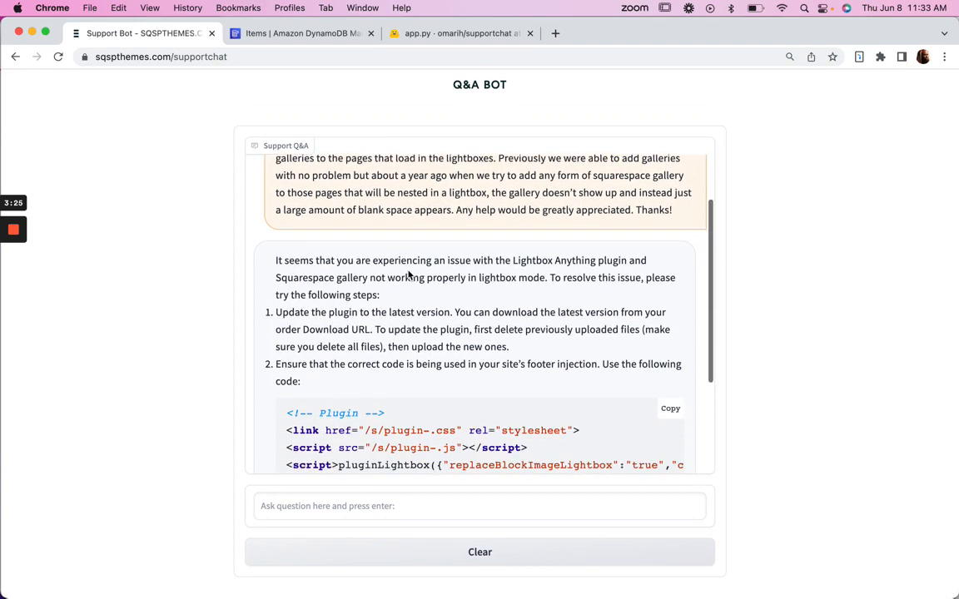
{"action": "scroll", "scroll_direction": "down", "scroll_amount": 3}
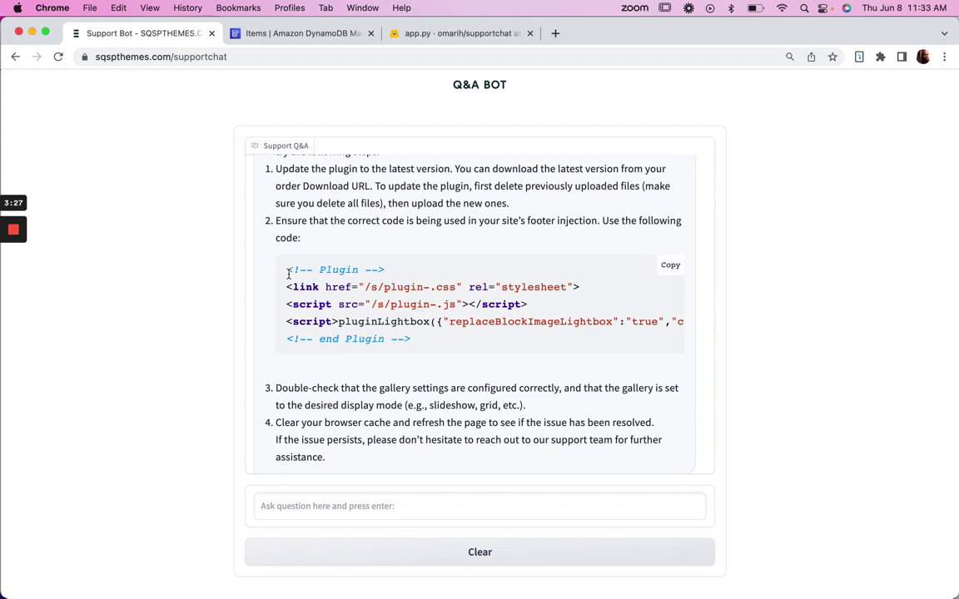
{"action": "mouse_move", "coordinate": [466, 303]}
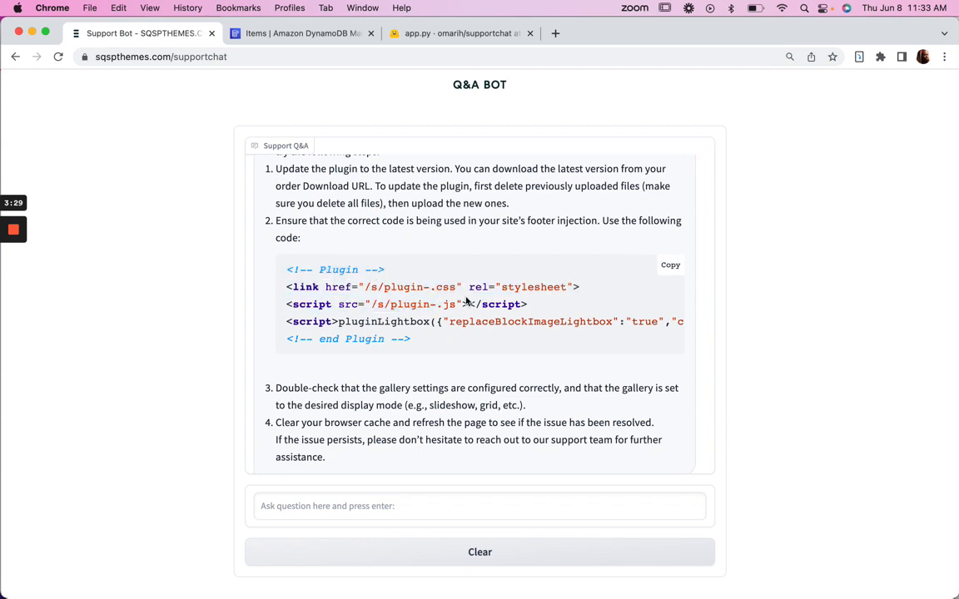
{"action": "mouse_move", "coordinate": [366, 104]}
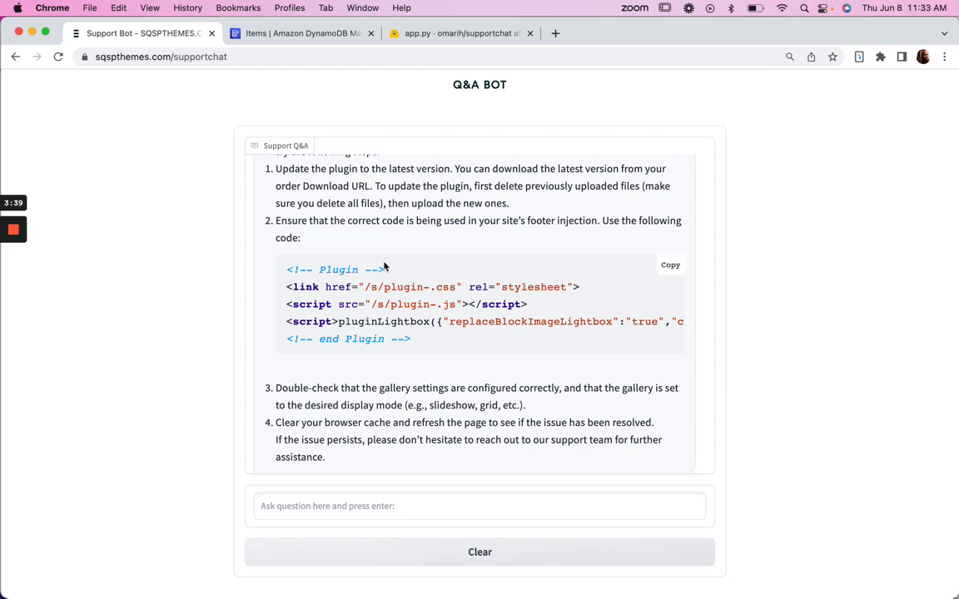
{"action": "scroll", "scroll_direction": "up", "scroll_amount": 3}
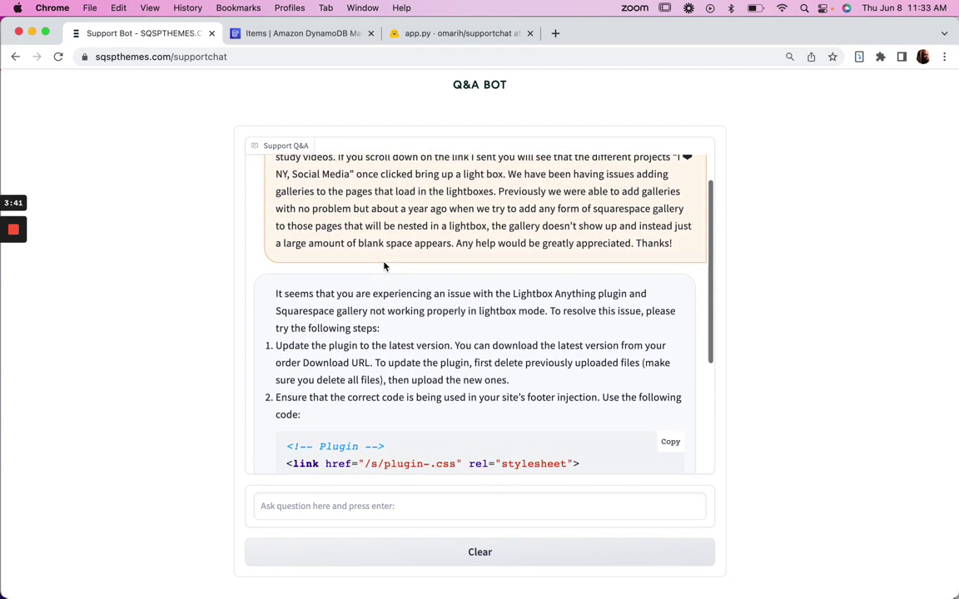
{"action": "scroll", "scroll_direction": "down", "scroll_amount": 3}
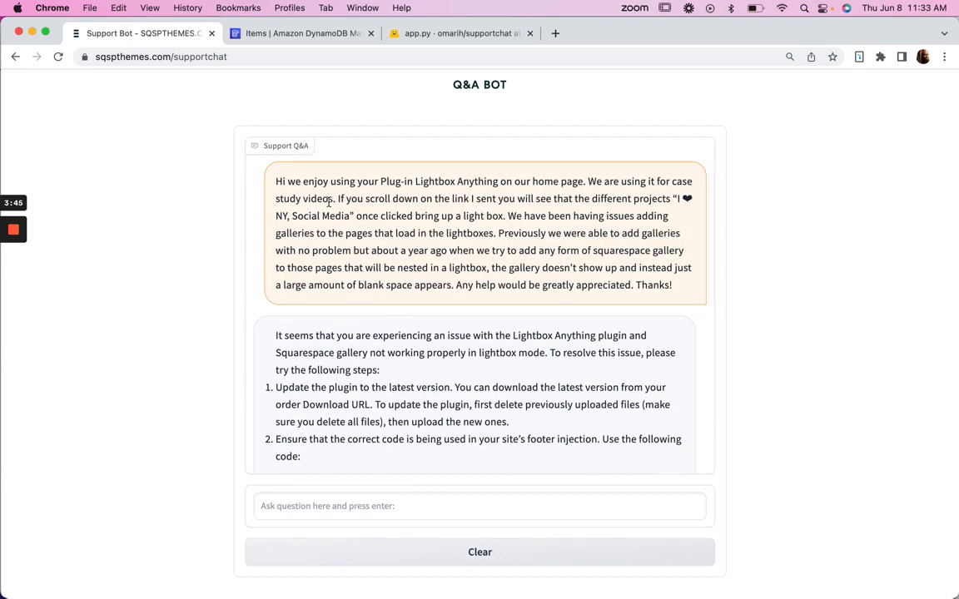
{"action": "mouse_move", "coordinate": [383, 250]}
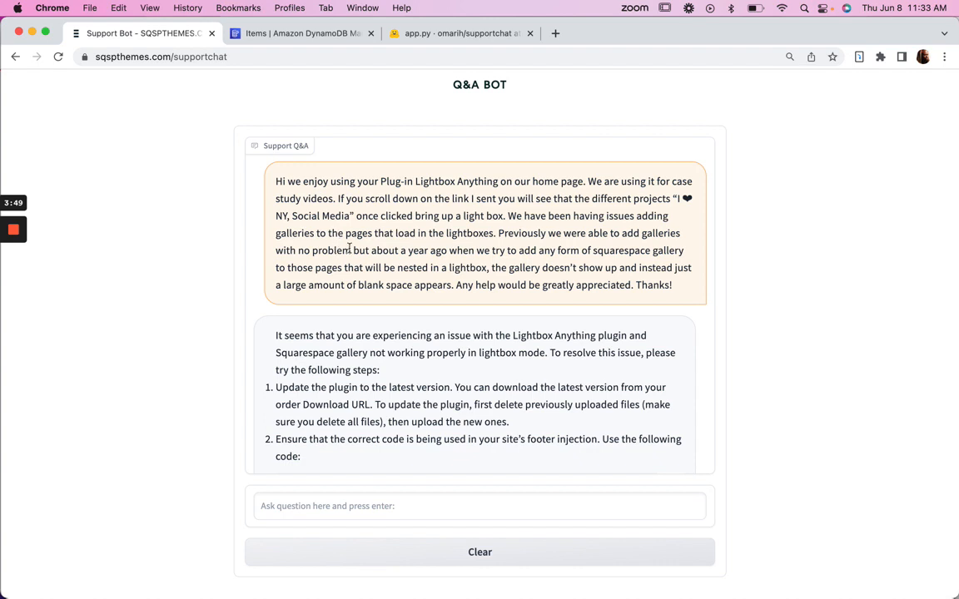
{"action": "mouse_move", "coordinate": [176, 266]}
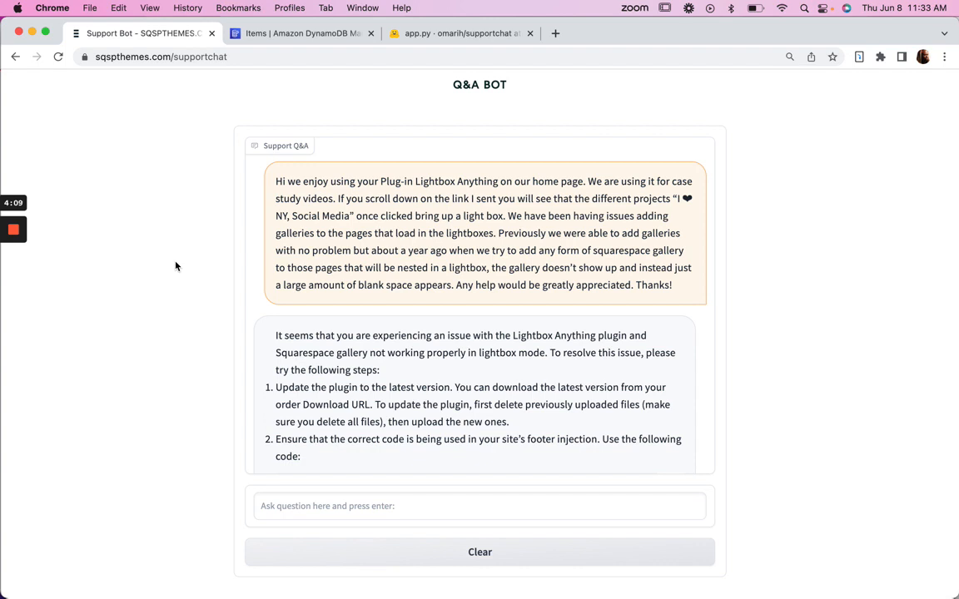
{"action": "scroll", "scroll_direction": "down", "scroll_amount": 3}
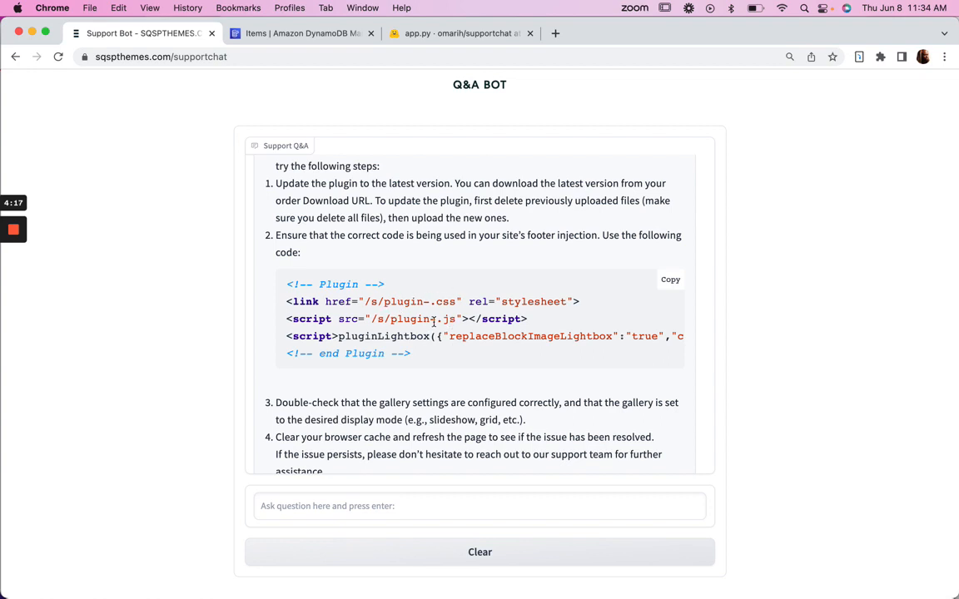
{"action": "mouse_move", "coordinate": [364, 330]}
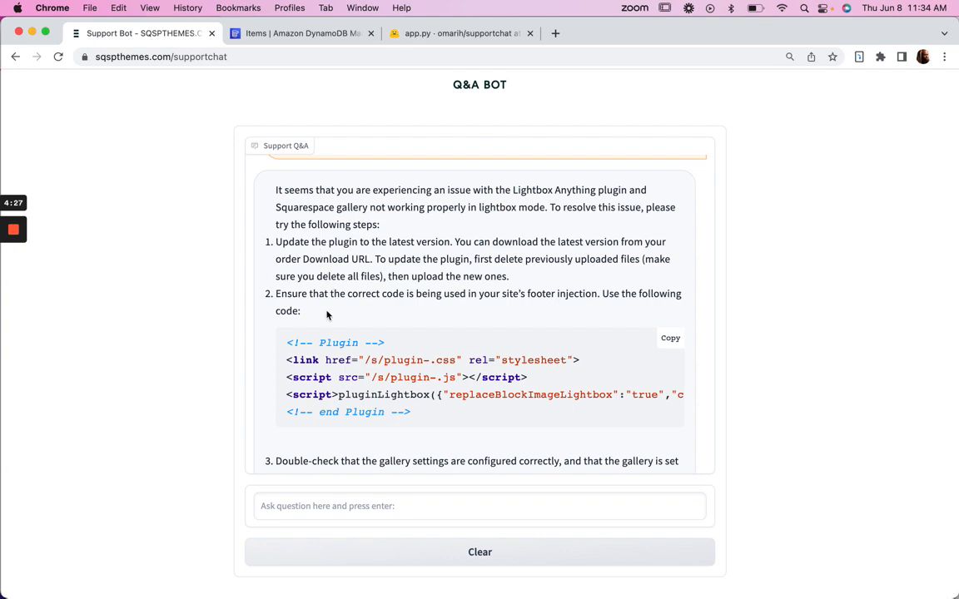
{"action": "mouse_move", "coordinate": [346, 293]}
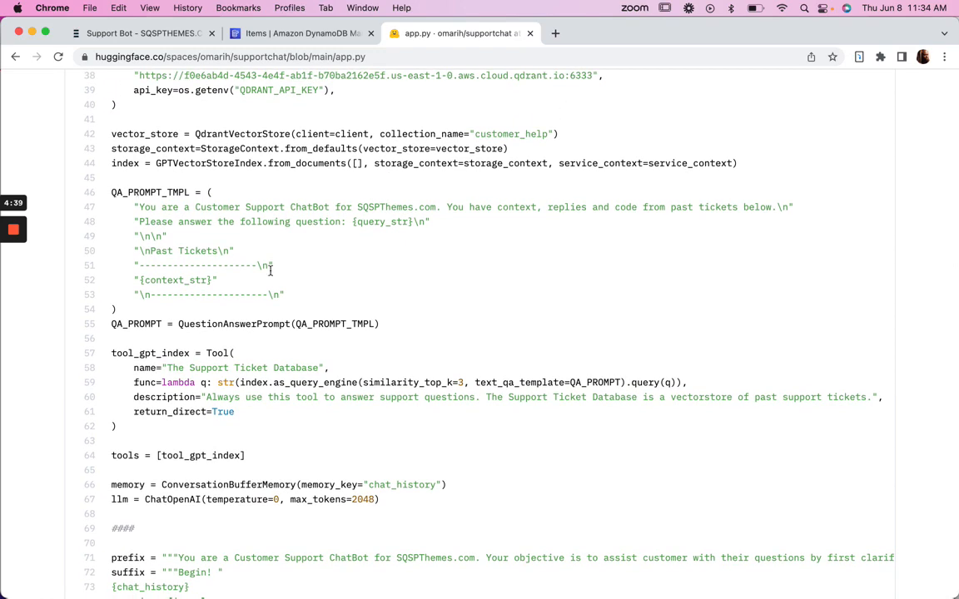
{"action": "scroll", "scroll_direction": "down", "scroll_amount": 3}
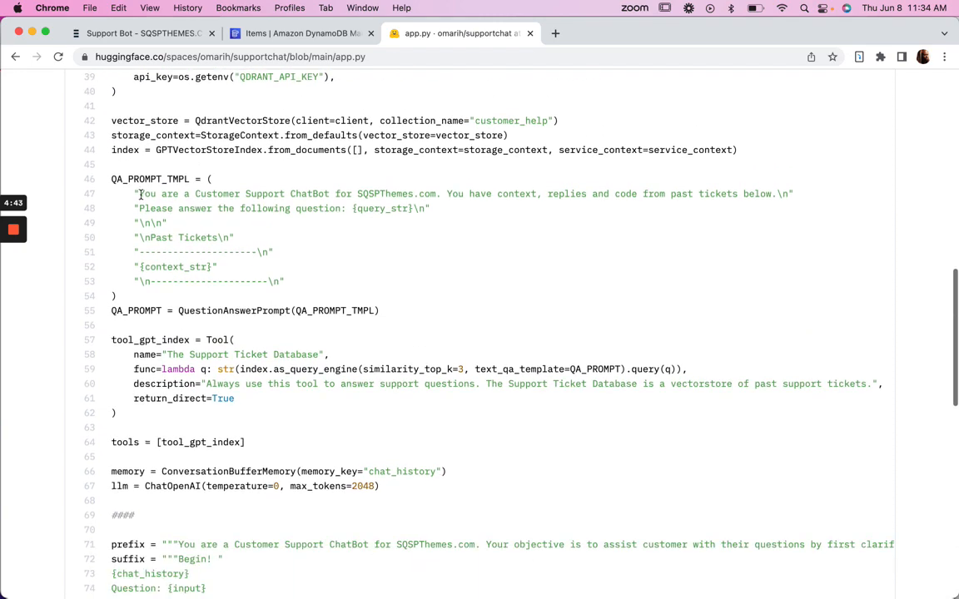
{"action": "left_click_drag", "start_coordinate": [138, 193], "coordinate": [283, 280]}
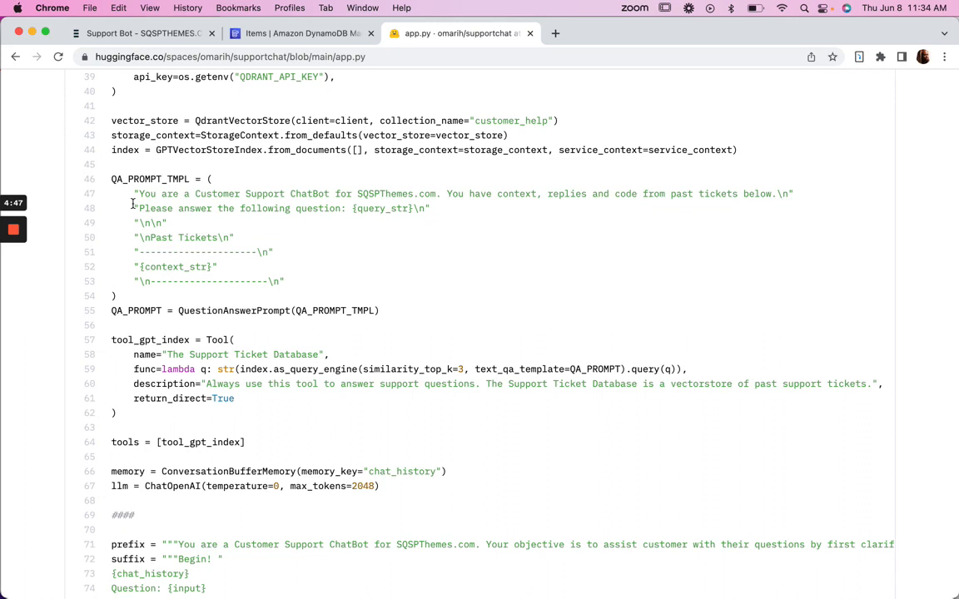
{"action": "mouse_move", "coordinate": [223, 266]}
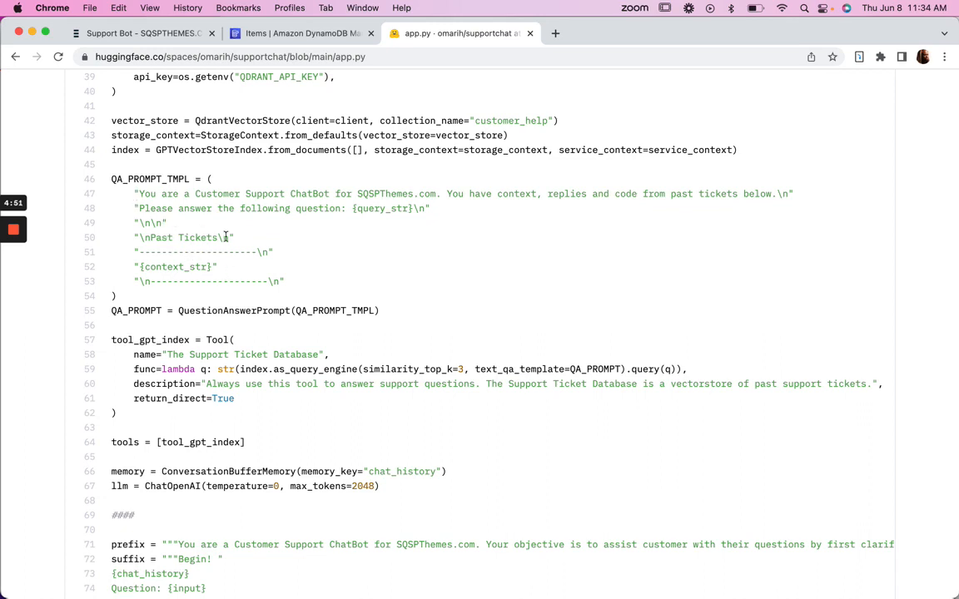
{"action": "mouse_move", "coordinate": [231, 267]}
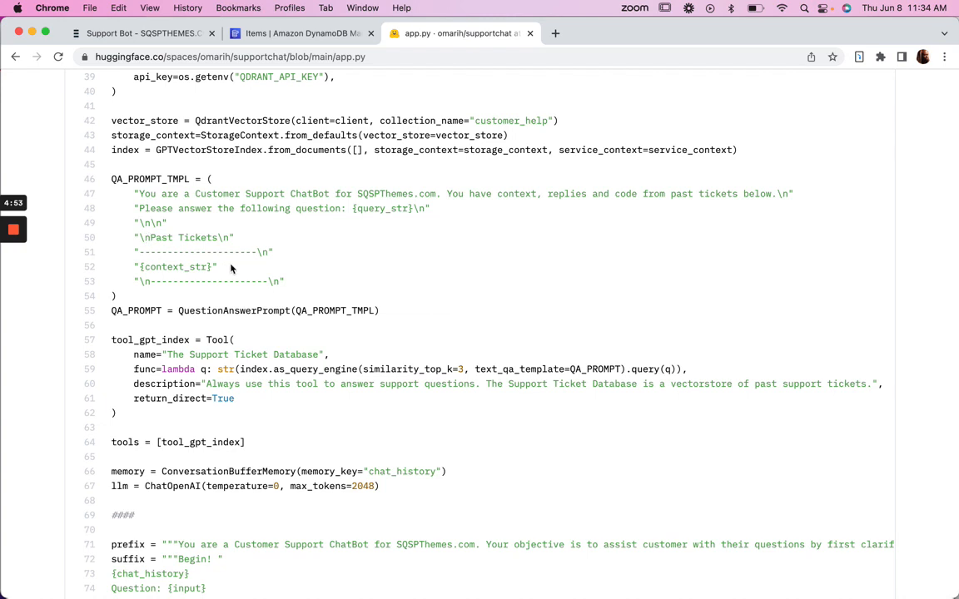
{"action": "double_click", "coordinate": [183, 236]}
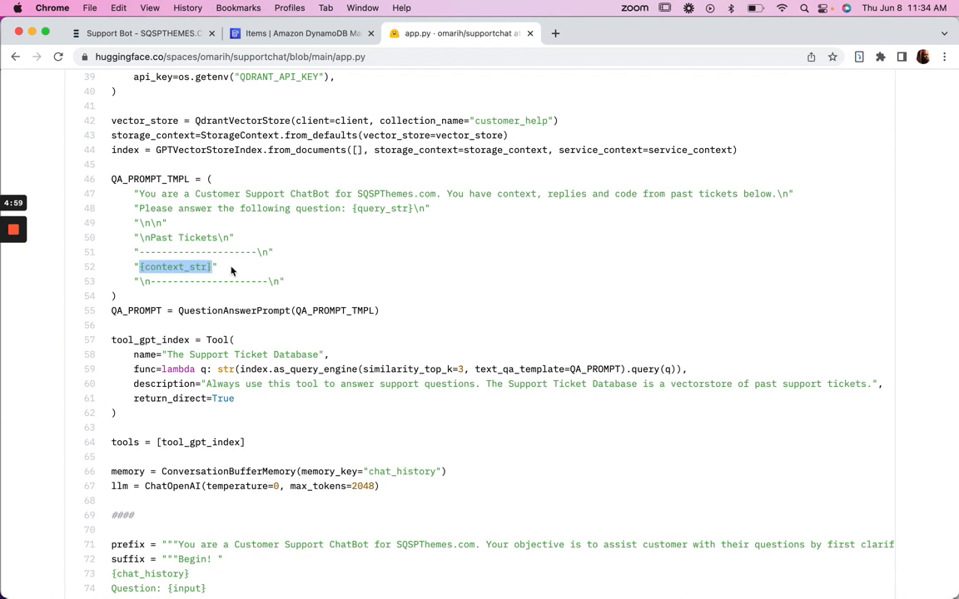
{"action": "mouse_move", "coordinate": [253, 253]}
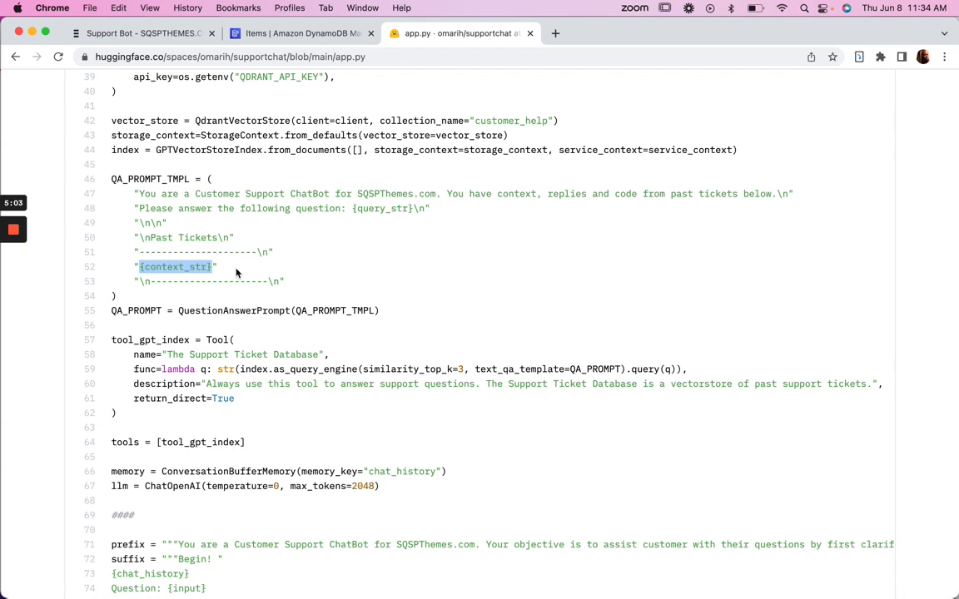
{"action": "mouse_move", "coordinate": [193, 280]}
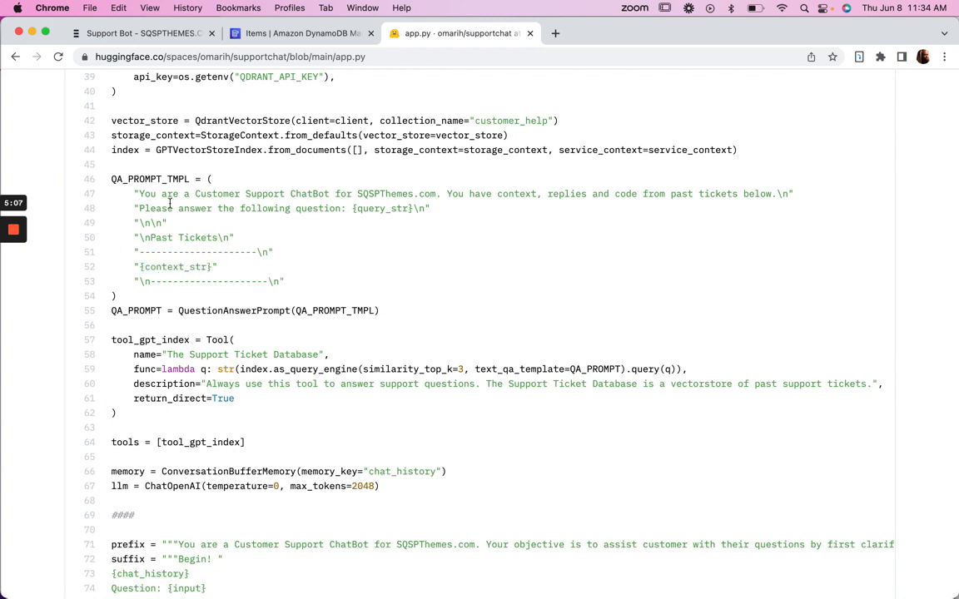
{"action": "mouse_move", "coordinate": [463, 206]}
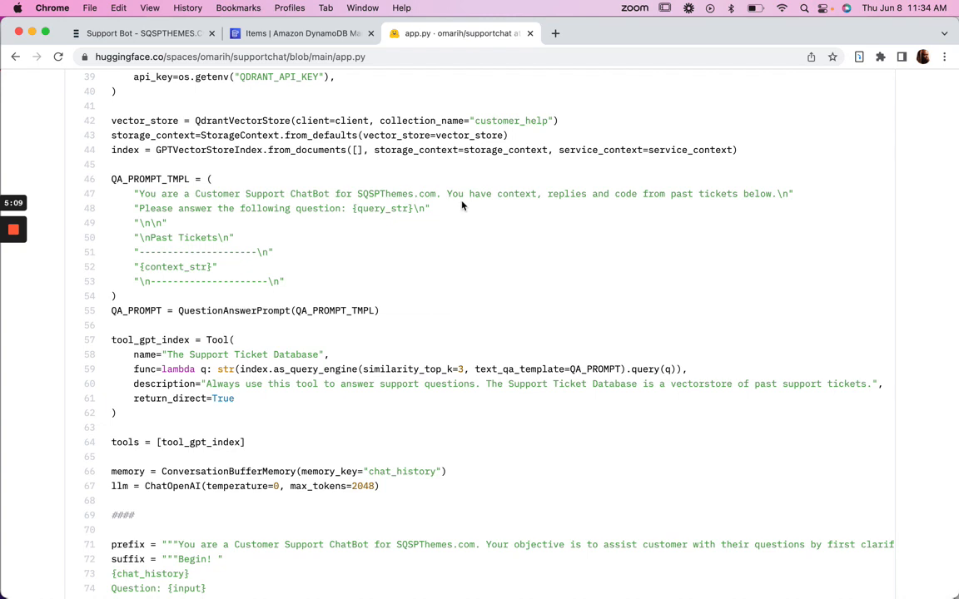
{"action": "mouse_move", "coordinate": [363, 279]}
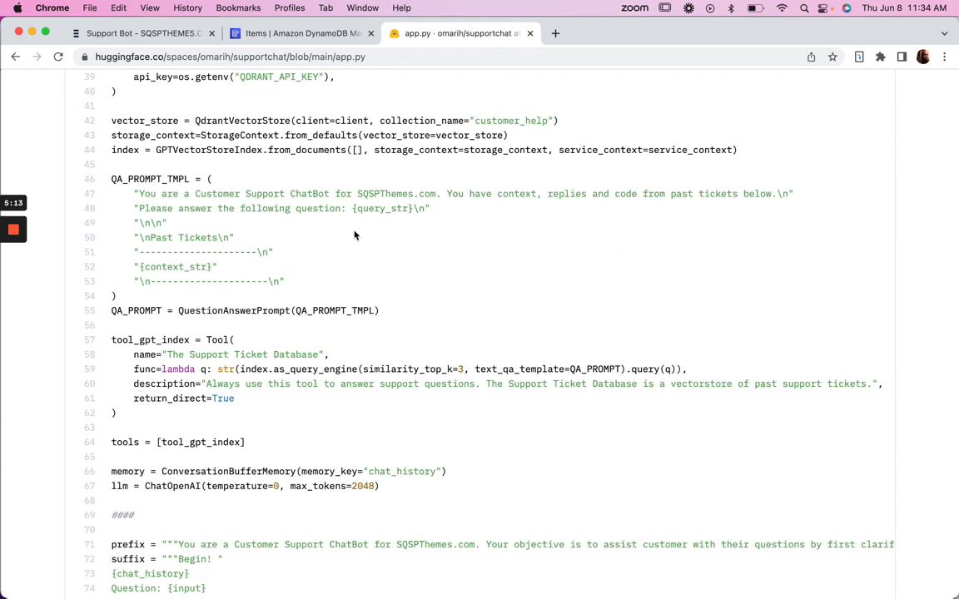
{"action": "mouse_move", "coordinate": [384, 226]}
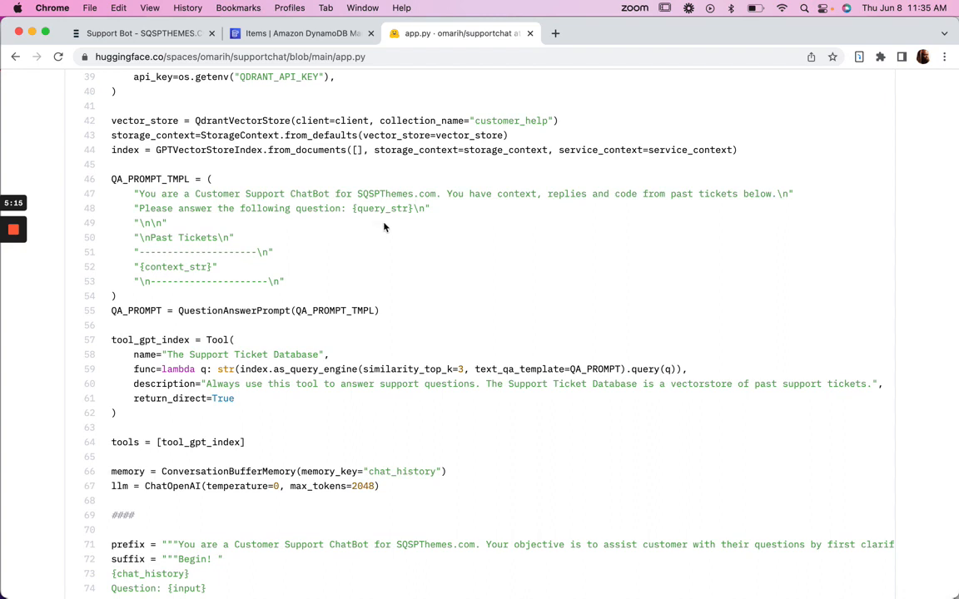
{"action": "mouse_move", "coordinate": [506, 228]}
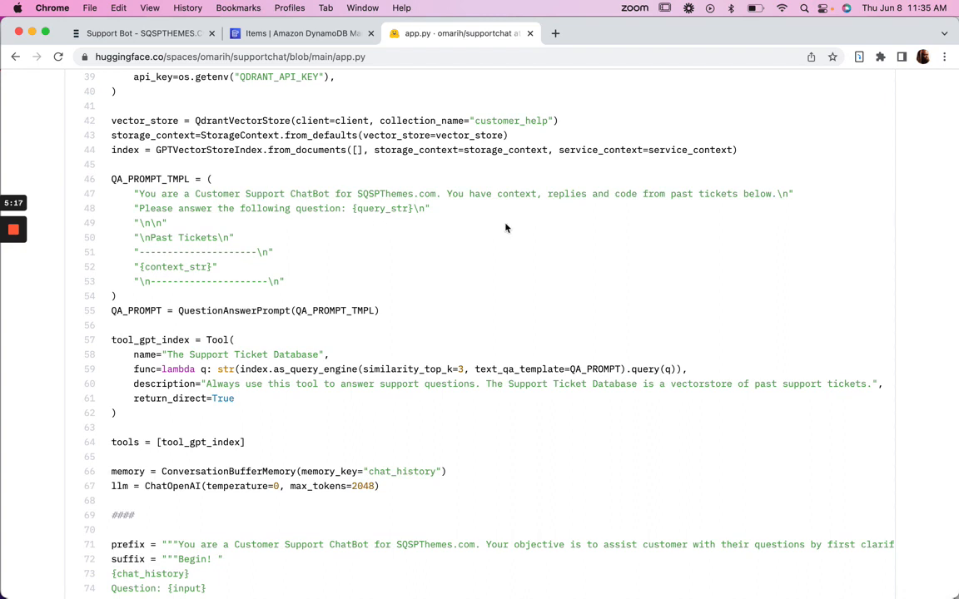
{"action": "mouse_move", "coordinate": [290, 208]}
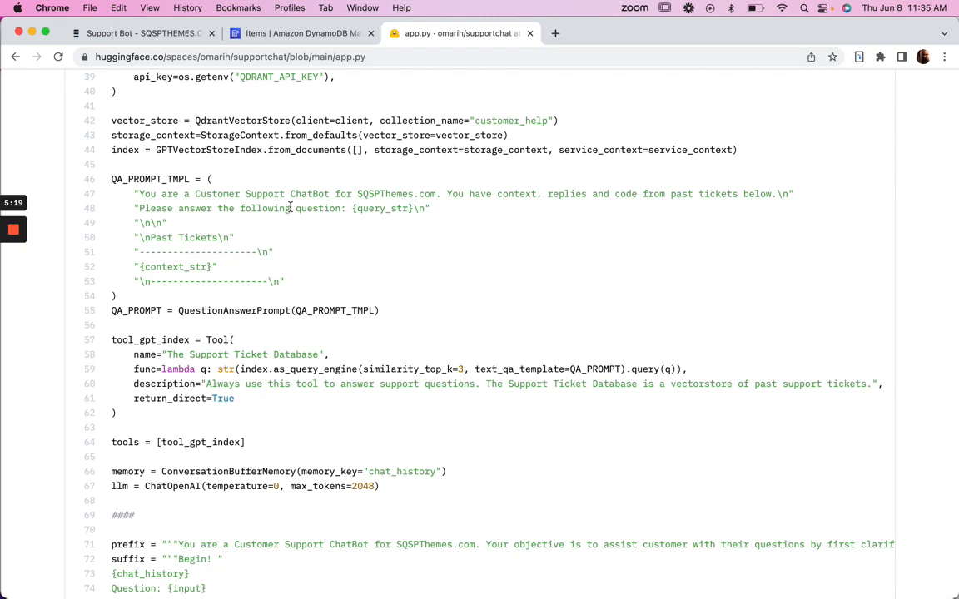
{"action": "mouse_move", "coordinate": [776, 193]}
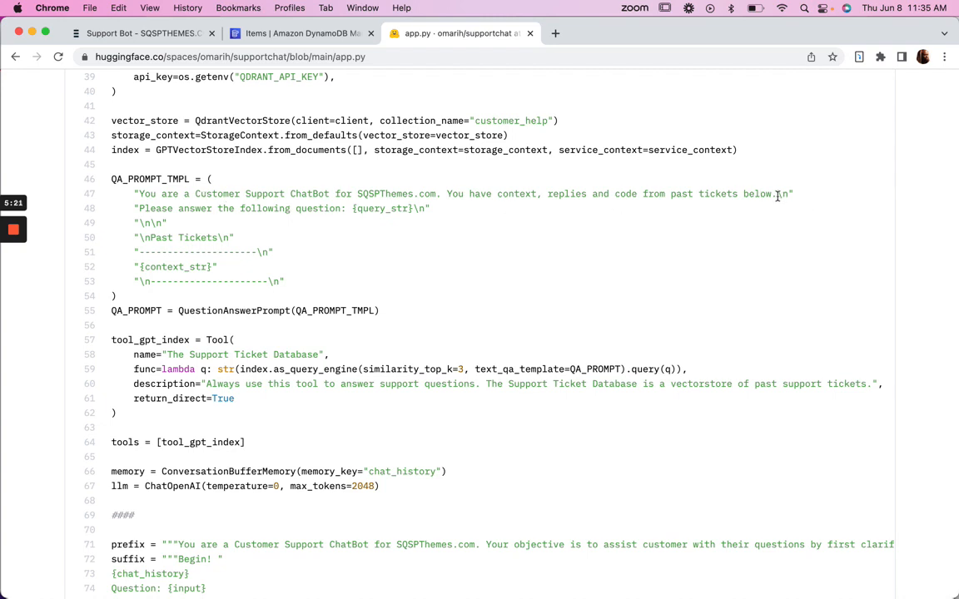
{"action": "mouse_move", "coordinate": [486, 210]}
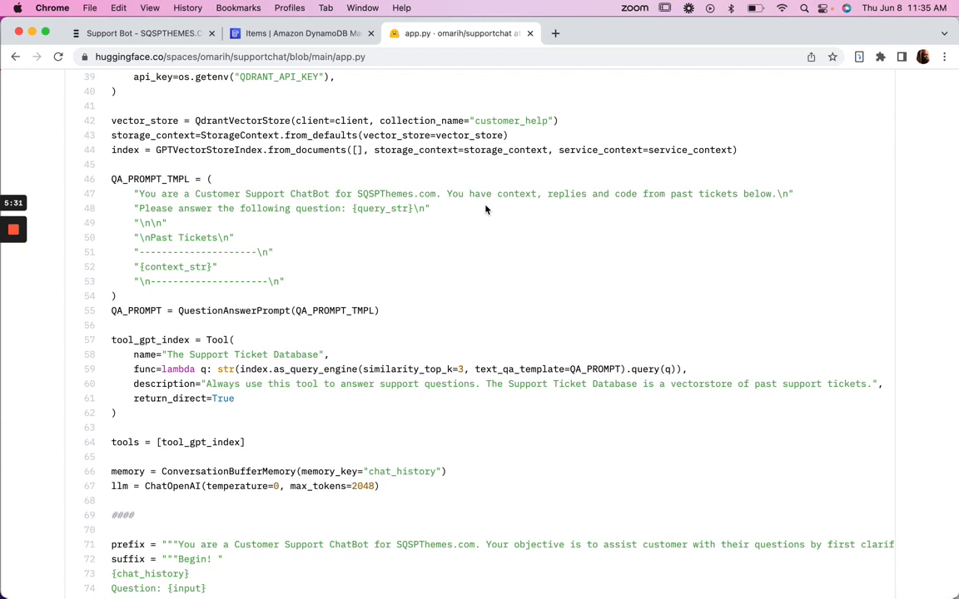
Step: Further down app.py, highlight the tool name 'The Support Ticket Database'
{"action": "scroll", "scroll_direction": "down", "scroll_amount": 3}
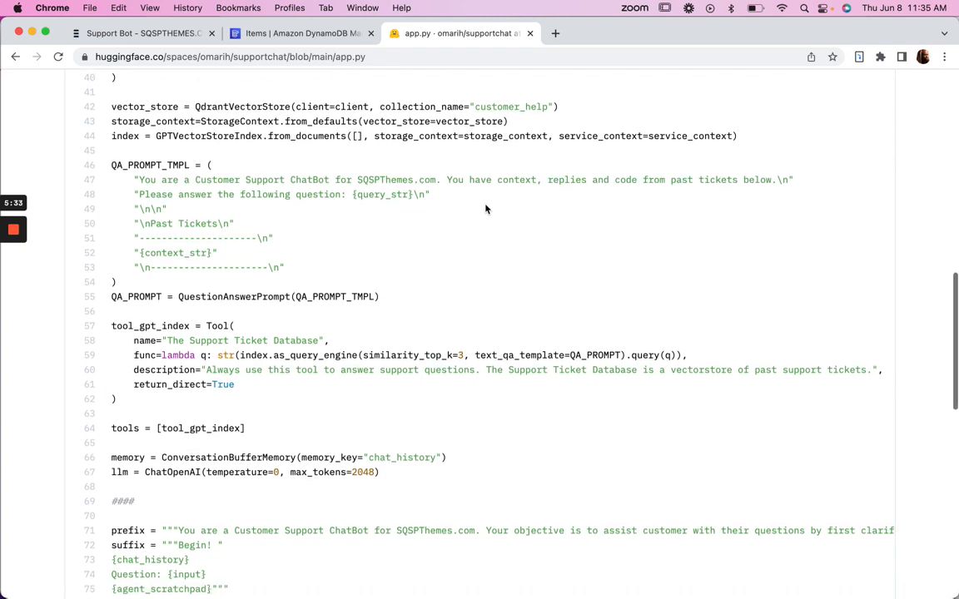
{"action": "scroll", "scroll_direction": "down", "scroll_amount": 3}
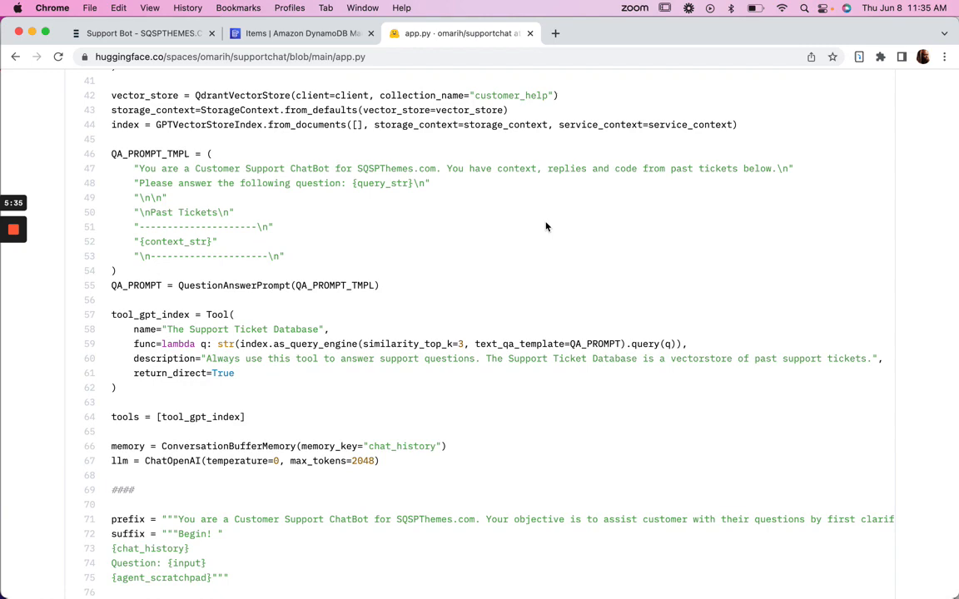
{"action": "mouse_move", "coordinate": [339, 150]}
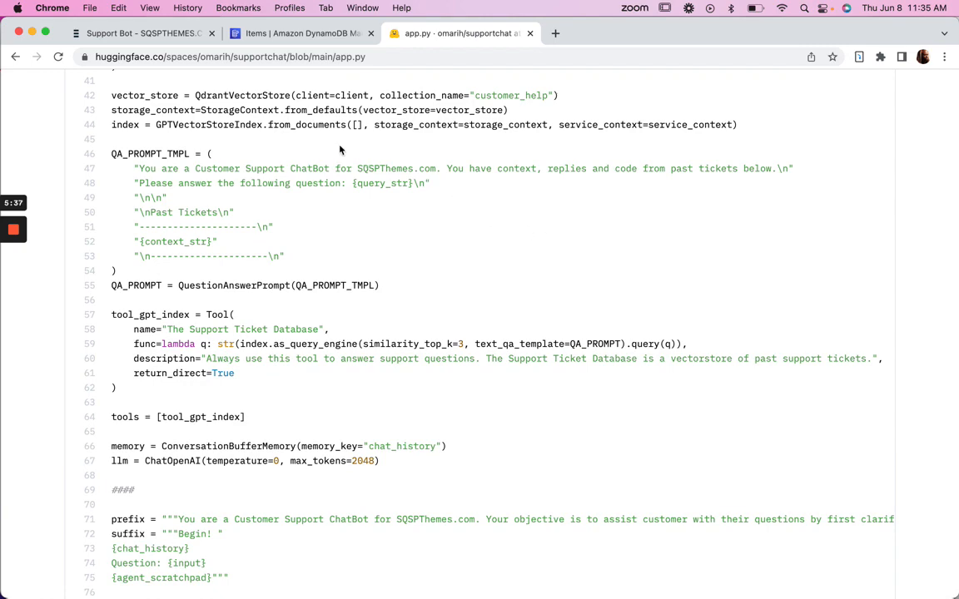
{"action": "scroll", "scroll_direction": "down", "scroll_amount": 3}
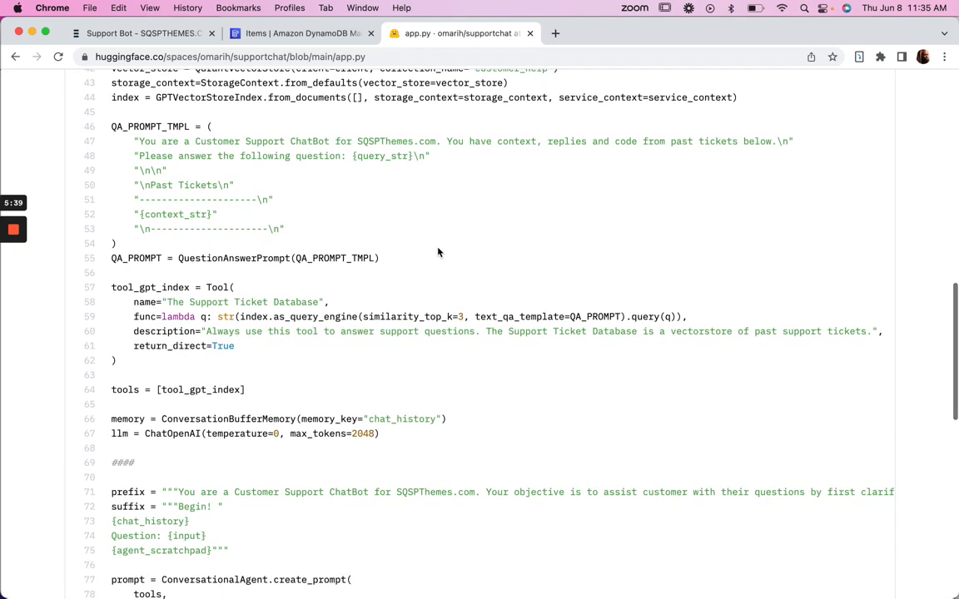
{"action": "scroll", "scroll_direction": "down", "scroll_amount": 3}
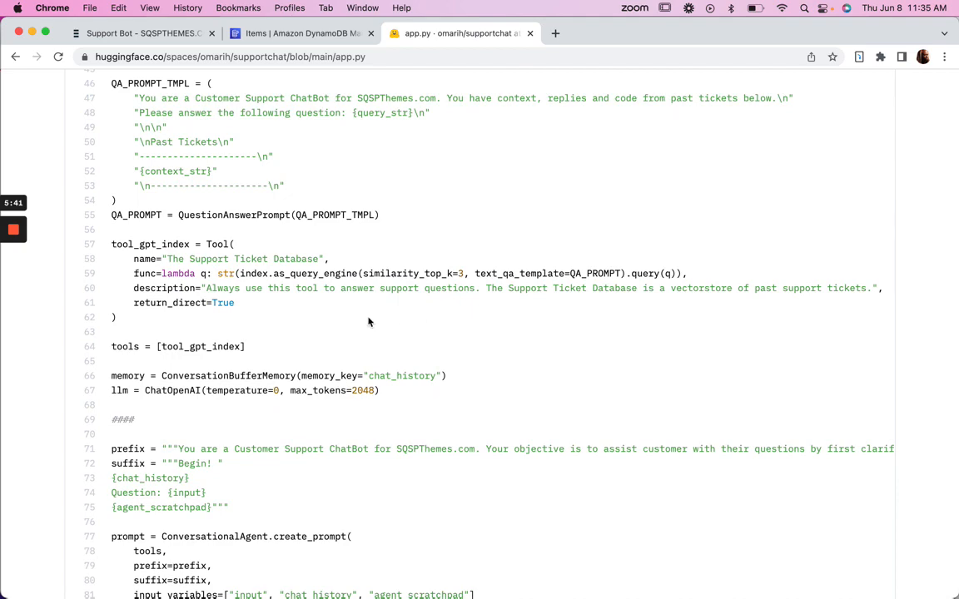
{"action": "scroll", "scroll_direction": "down", "scroll_amount": 3}
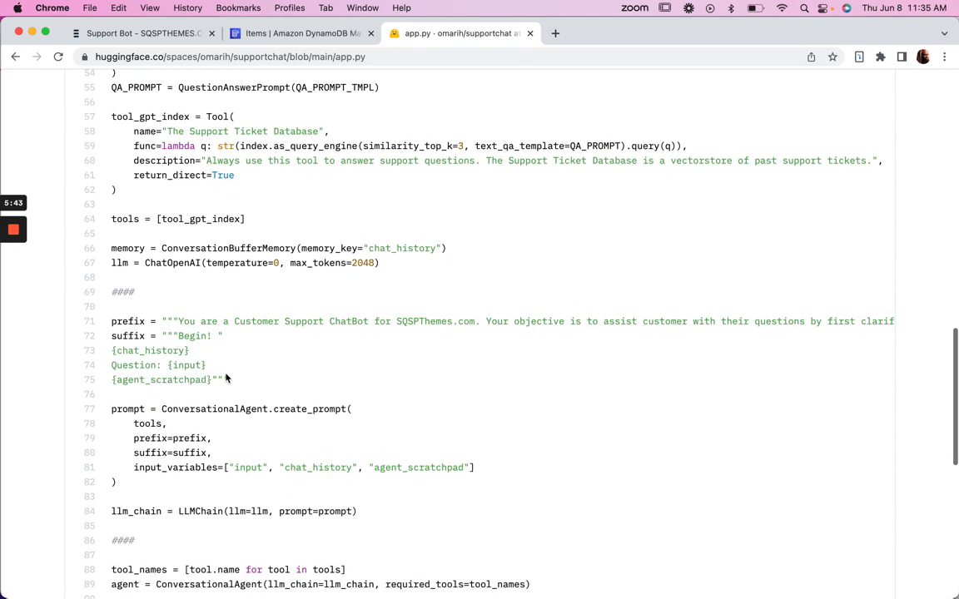
{"action": "scroll", "scroll_direction": "down", "scroll_amount": 3}
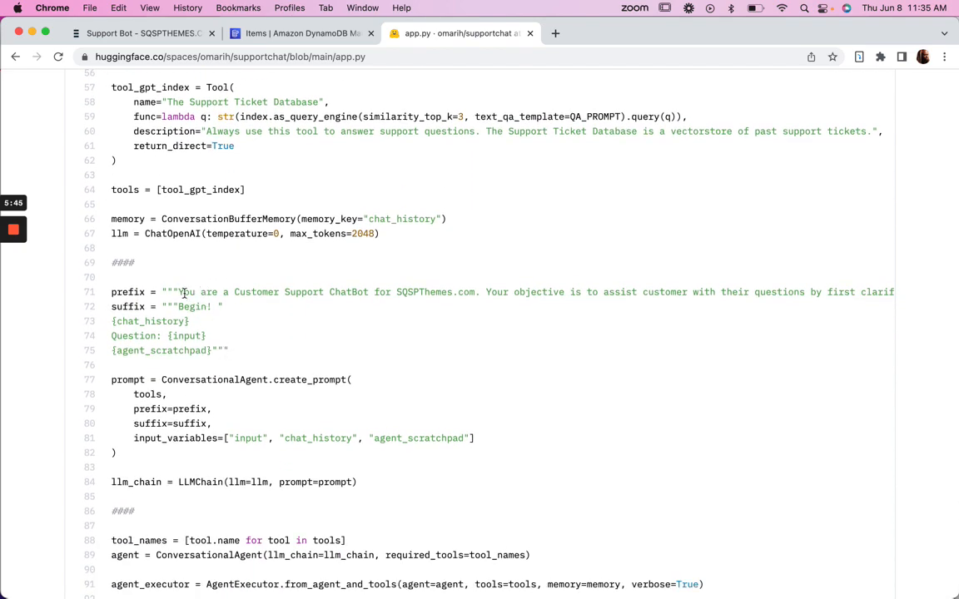
{"action": "scroll", "scroll_direction": "up", "scroll_amount": 3}
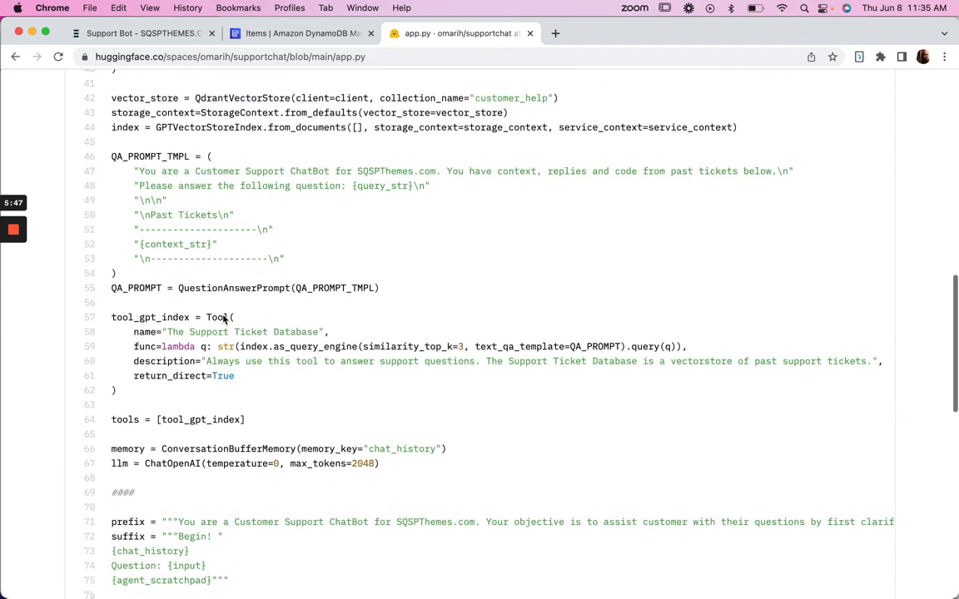
{"action": "scroll", "scroll_direction": "down", "scroll_amount": 3}
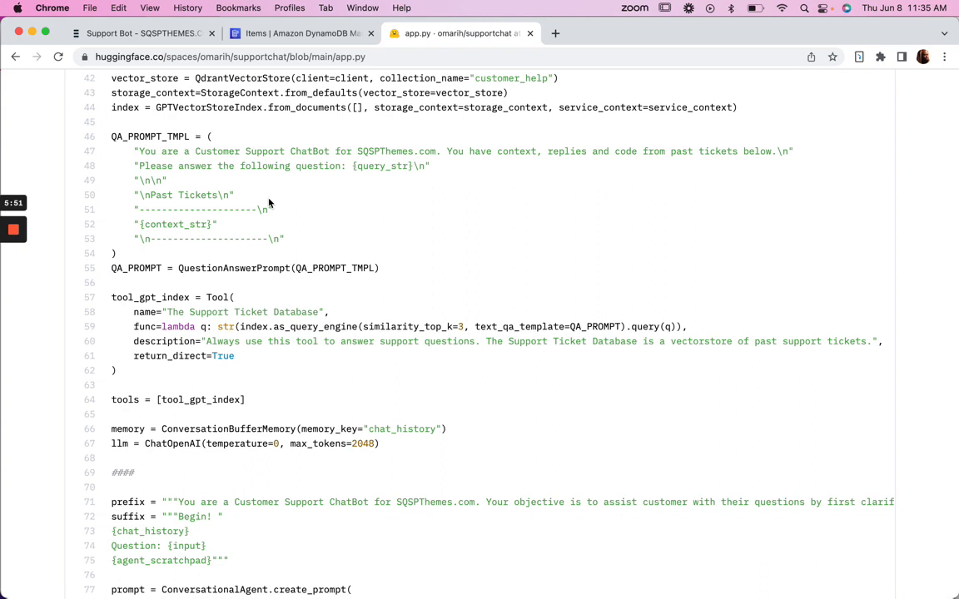
{"action": "mouse_move", "coordinate": [195, 187]}
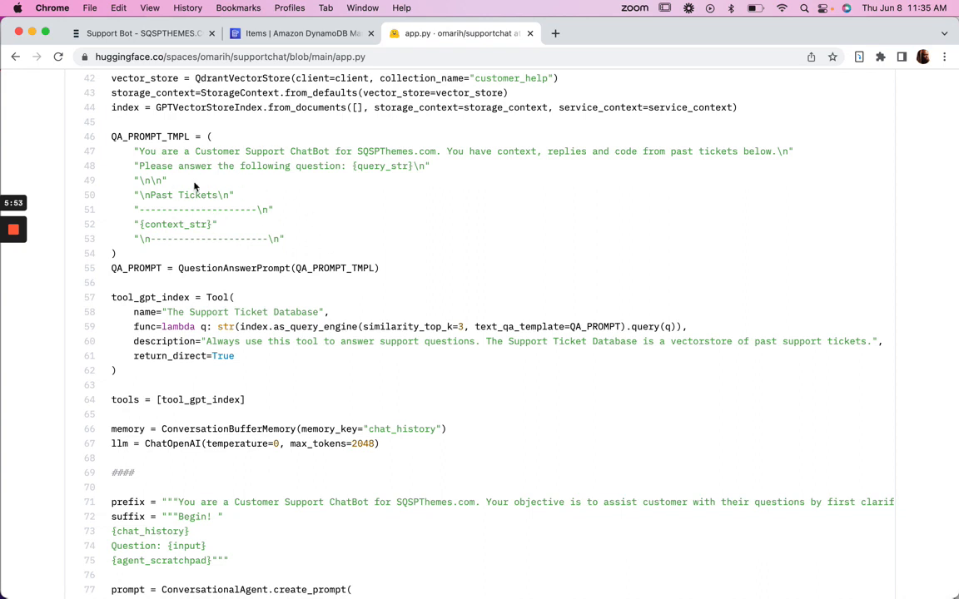
{"action": "mouse_move", "coordinate": [306, 311]}
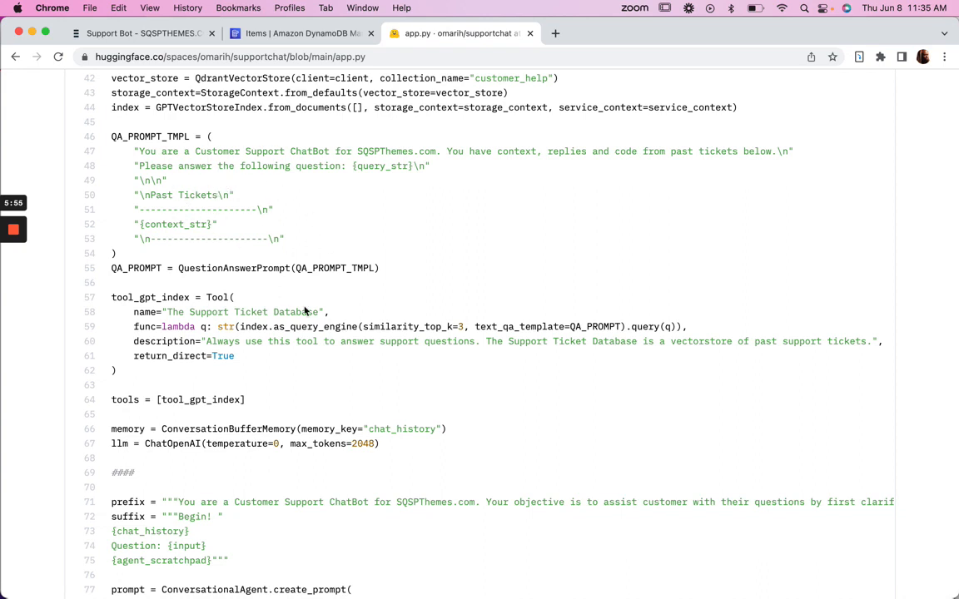
{"action": "left_click_drag", "start_coordinate": [170, 313], "coordinate": [276, 313]}
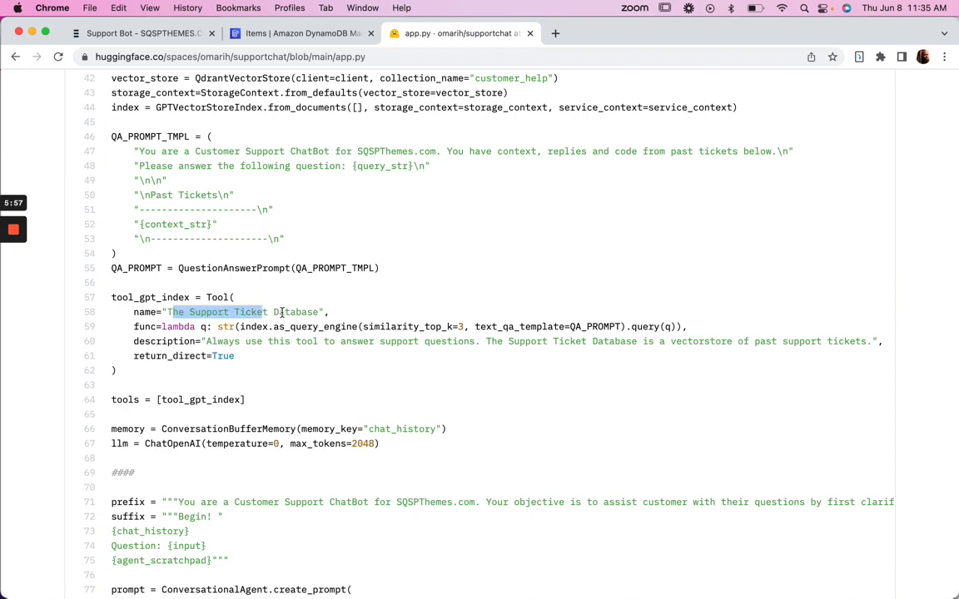
Step: Highlight the opening words of the agent prefix prompt and read its full line
{"action": "scroll", "scroll_direction": "down", "scroll_amount": 3}
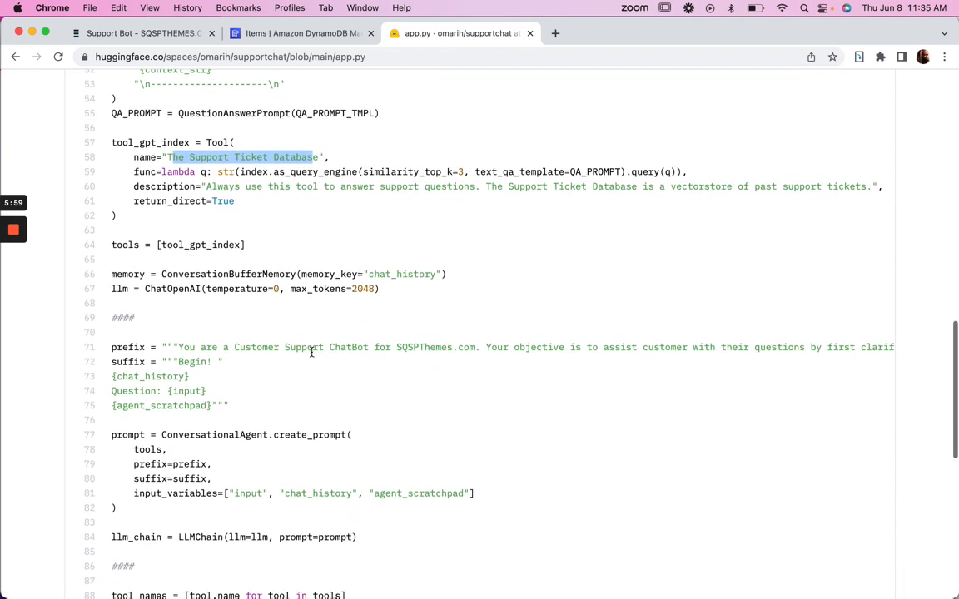
{"action": "scroll", "scroll_direction": "down", "scroll_amount": 3}
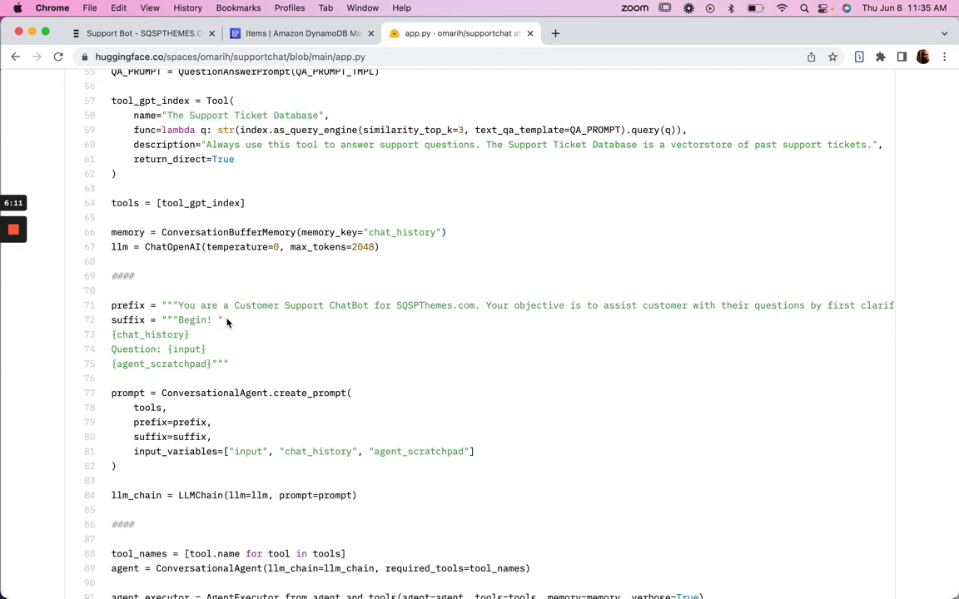
{"action": "left_click_drag", "start_coordinate": [177, 306], "coordinate": [249, 306]}
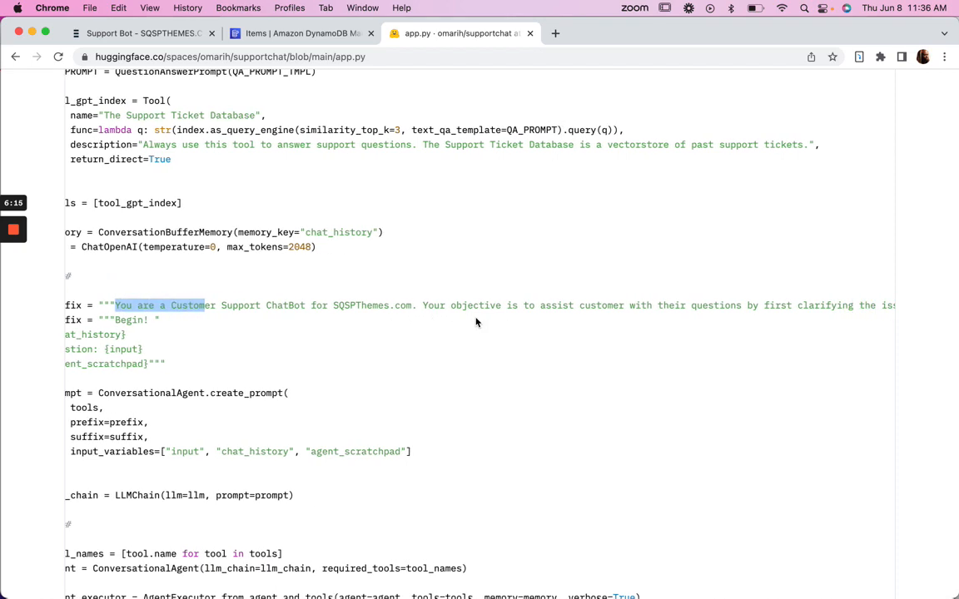
{"action": "scroll", "scroll_direction": "right", "scroll_amount": 3}
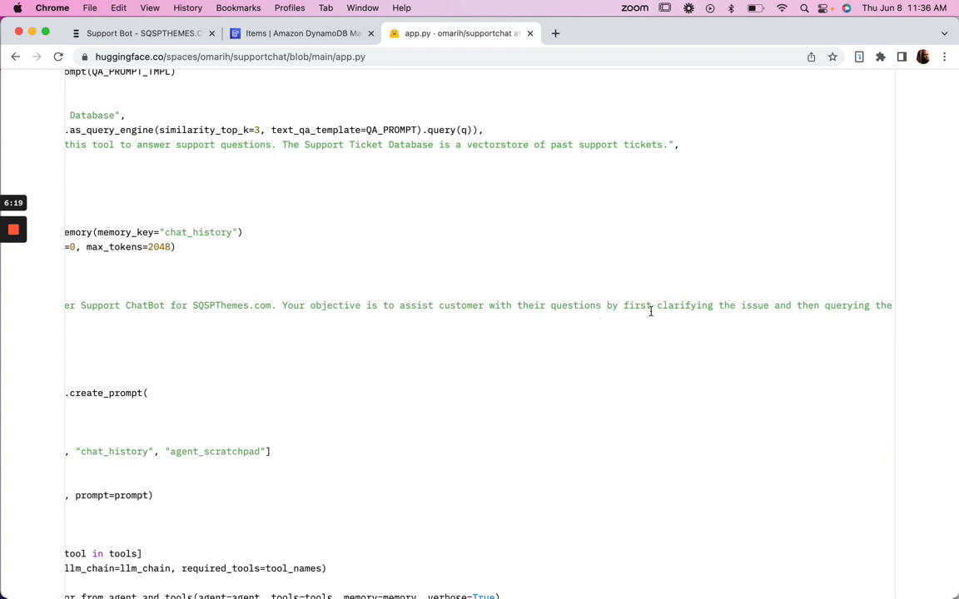
{"action": "scroll", "scroll_direction": "right", "scroll_amount": 3}
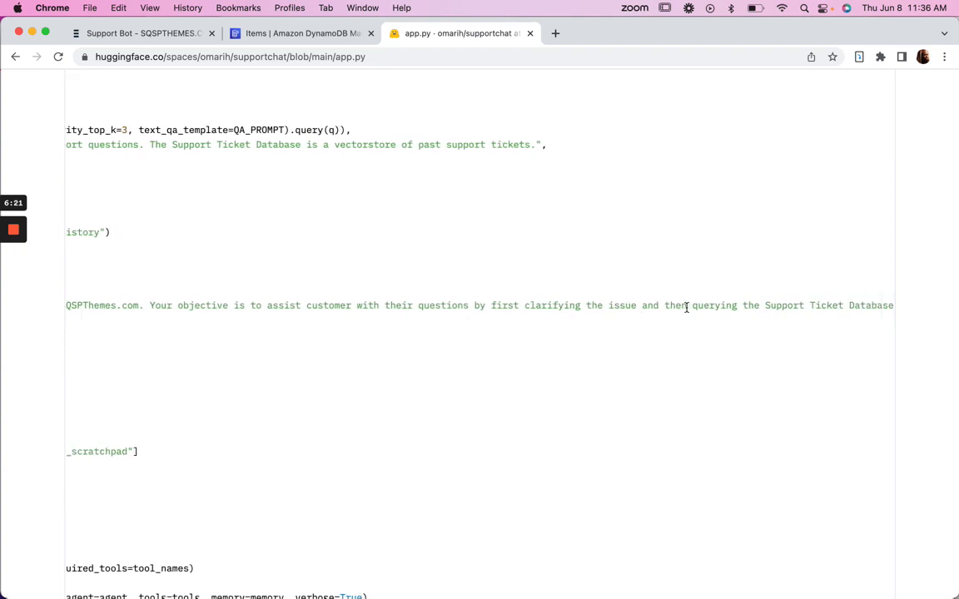
{"action": "scroll", "scroll_direction": "right", "scroll_amount": 3}
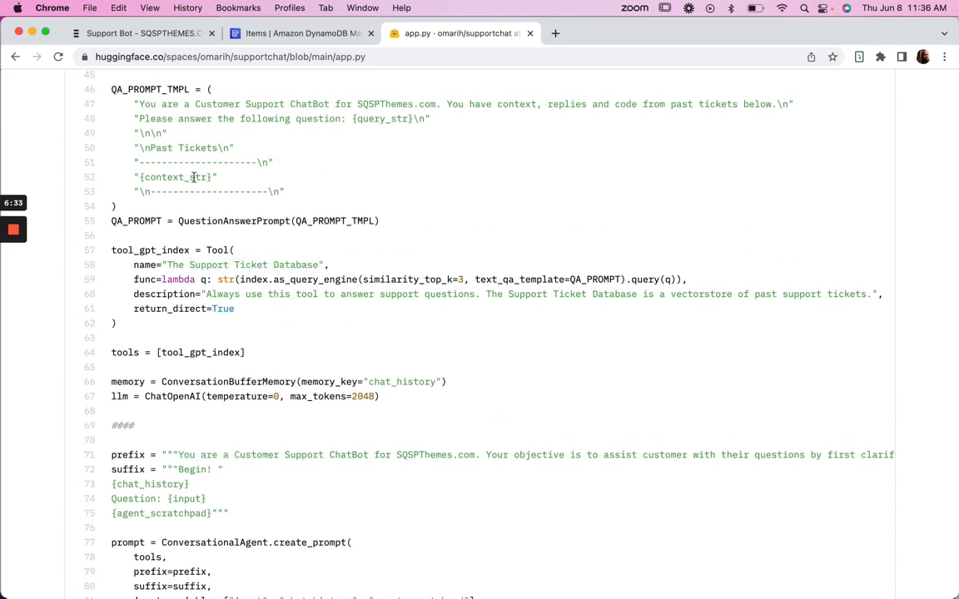
Step: Return to the Plugin Support Q&A bot page showing the Lightbox reply
{"action": "scroll", "scroll_direction": "down", "scroll_amount": 3}
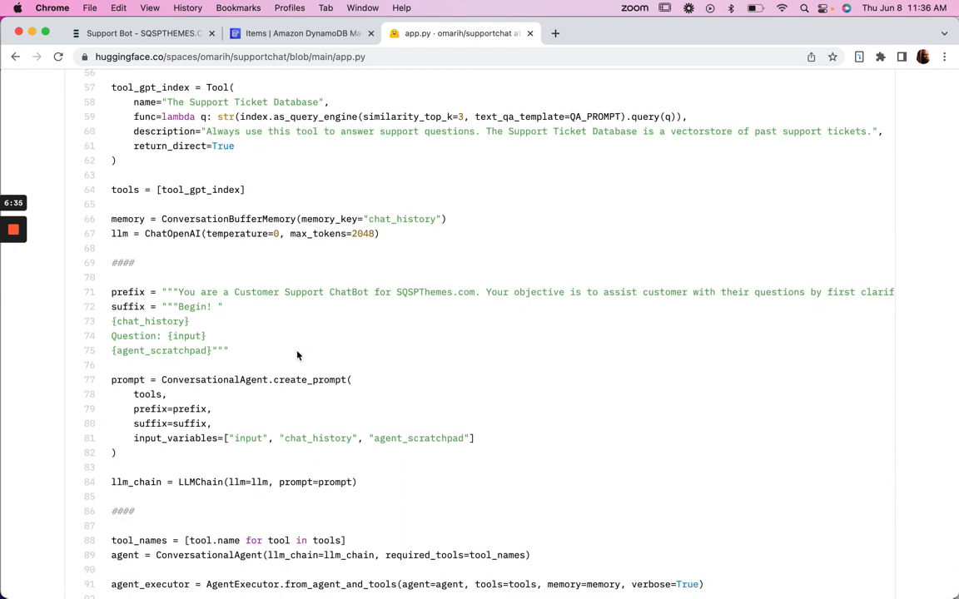
{"action": "scroll", "scroll_direction": "up", "scroll_amount": 3}
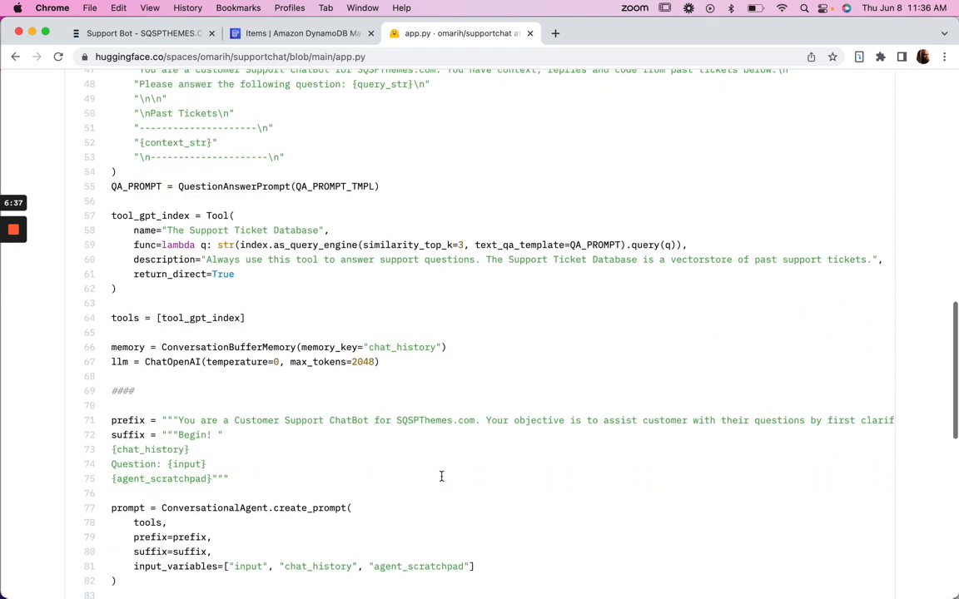
{"action": "scroll", "scroll_direction": "down", "scroll_amount": 3}
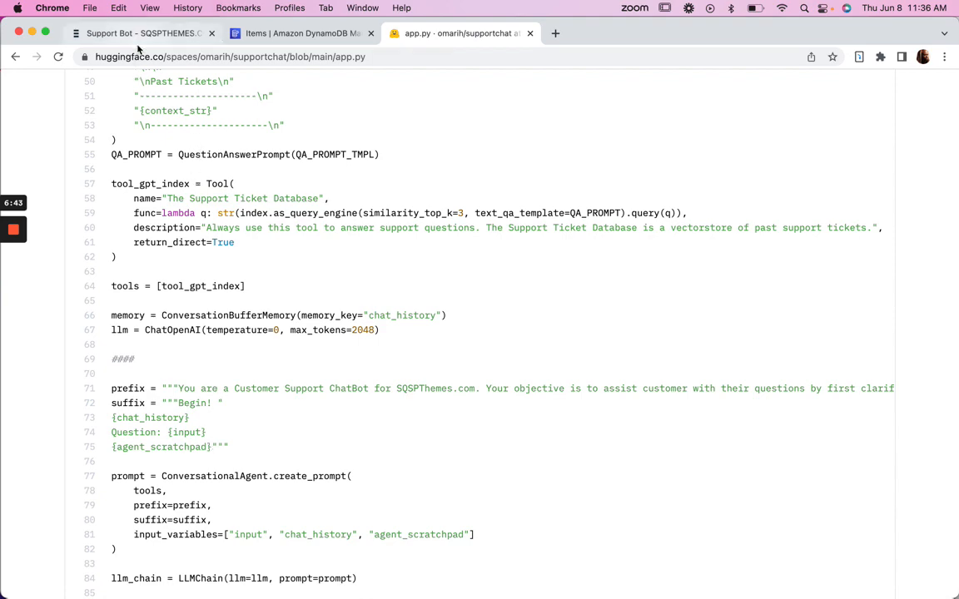
{"action": "left_click", "coordinate": [142, 33]}
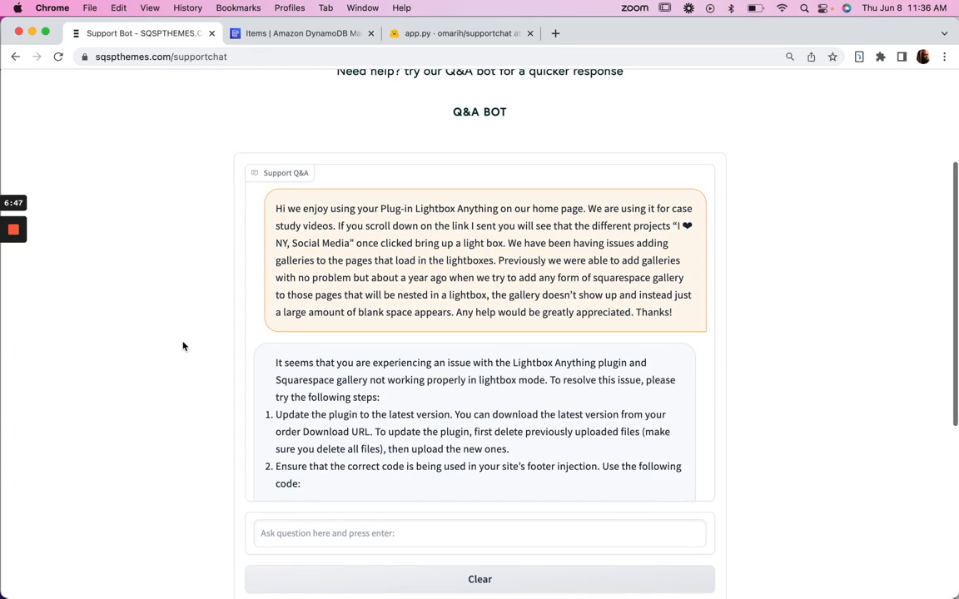
{"action": "scroll", "scroll_direction": "up", "scroll_amount": 3}
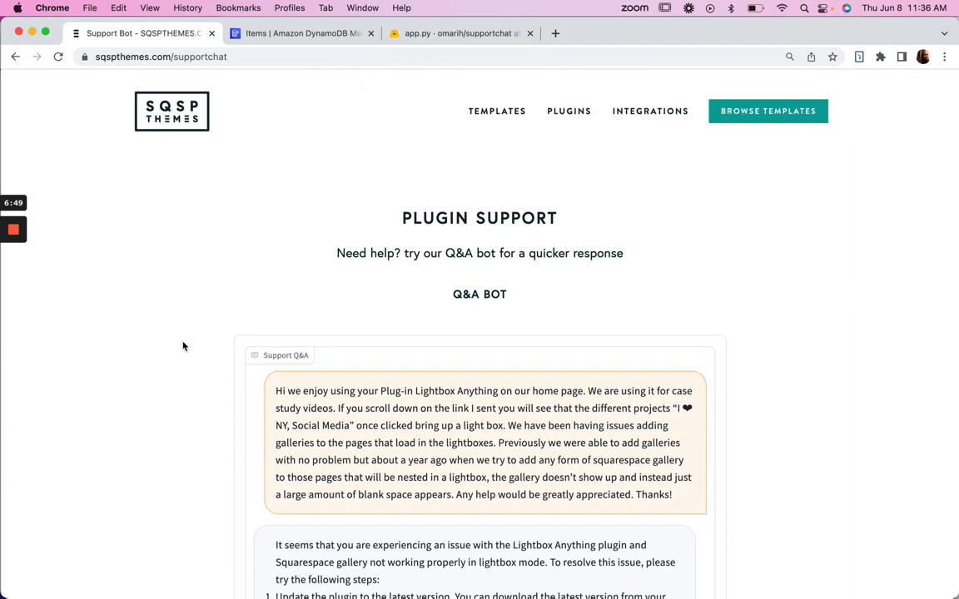